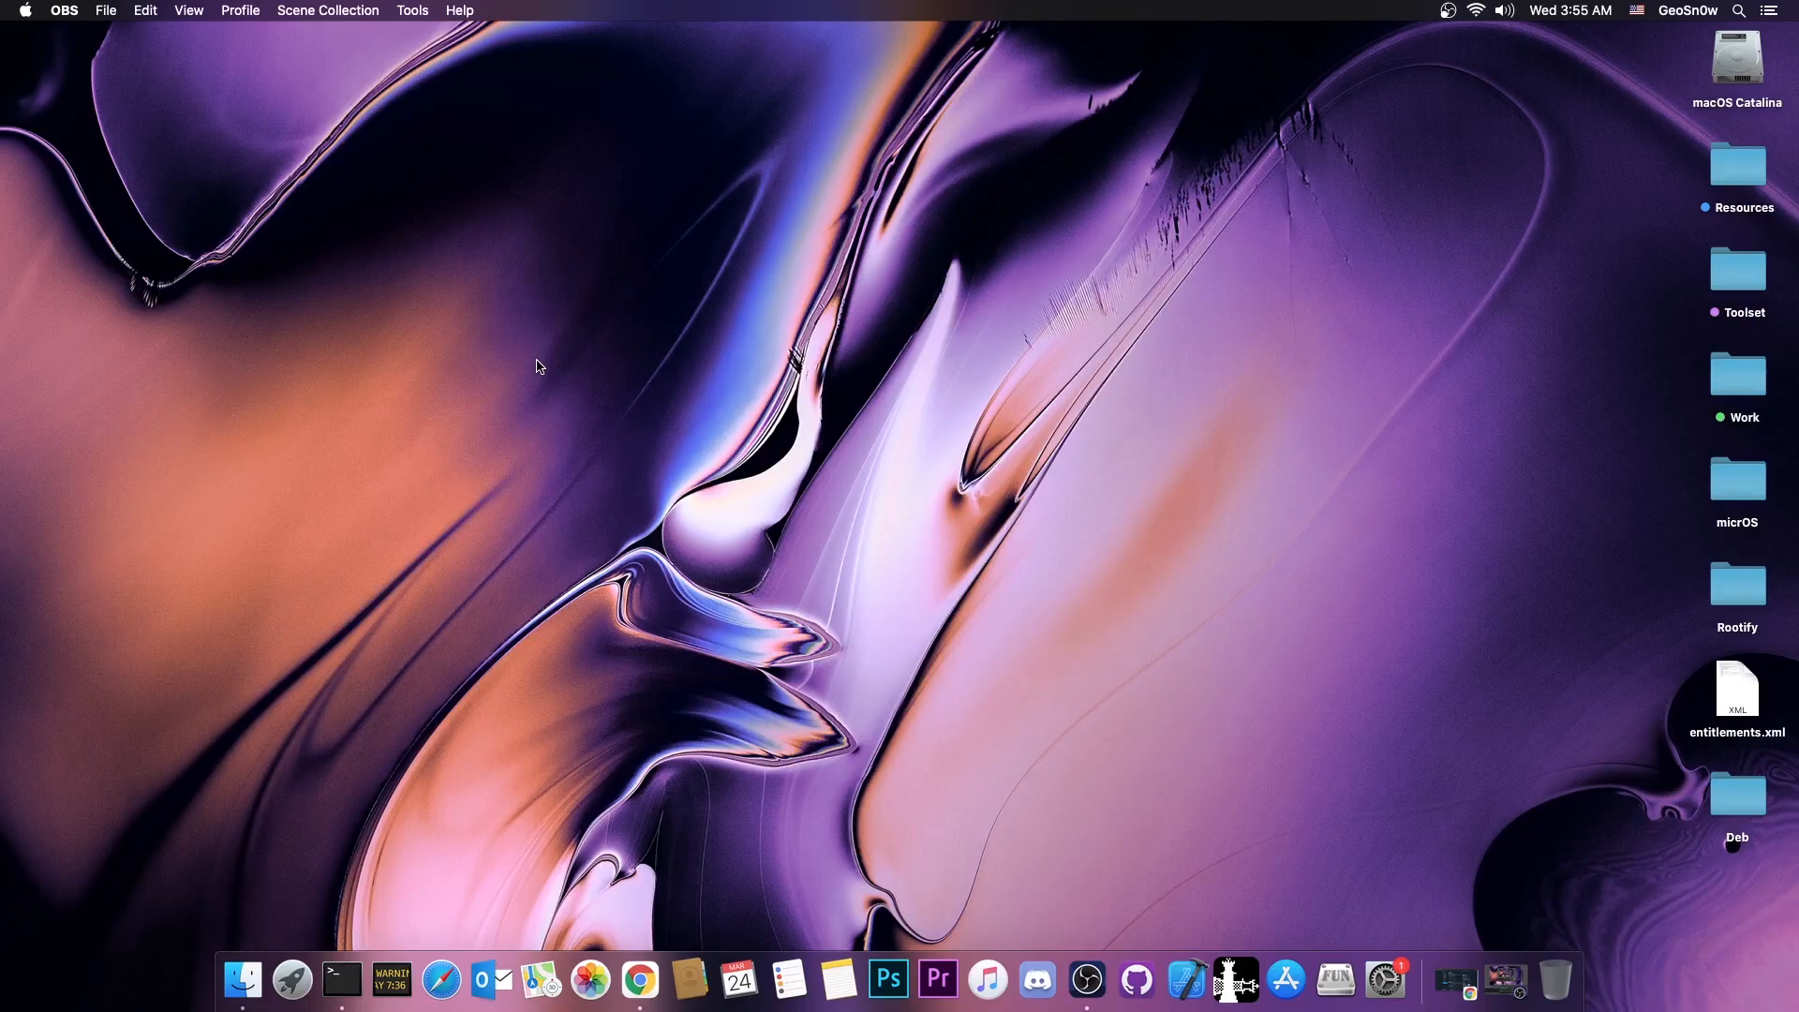
mouse_move(918, 483)
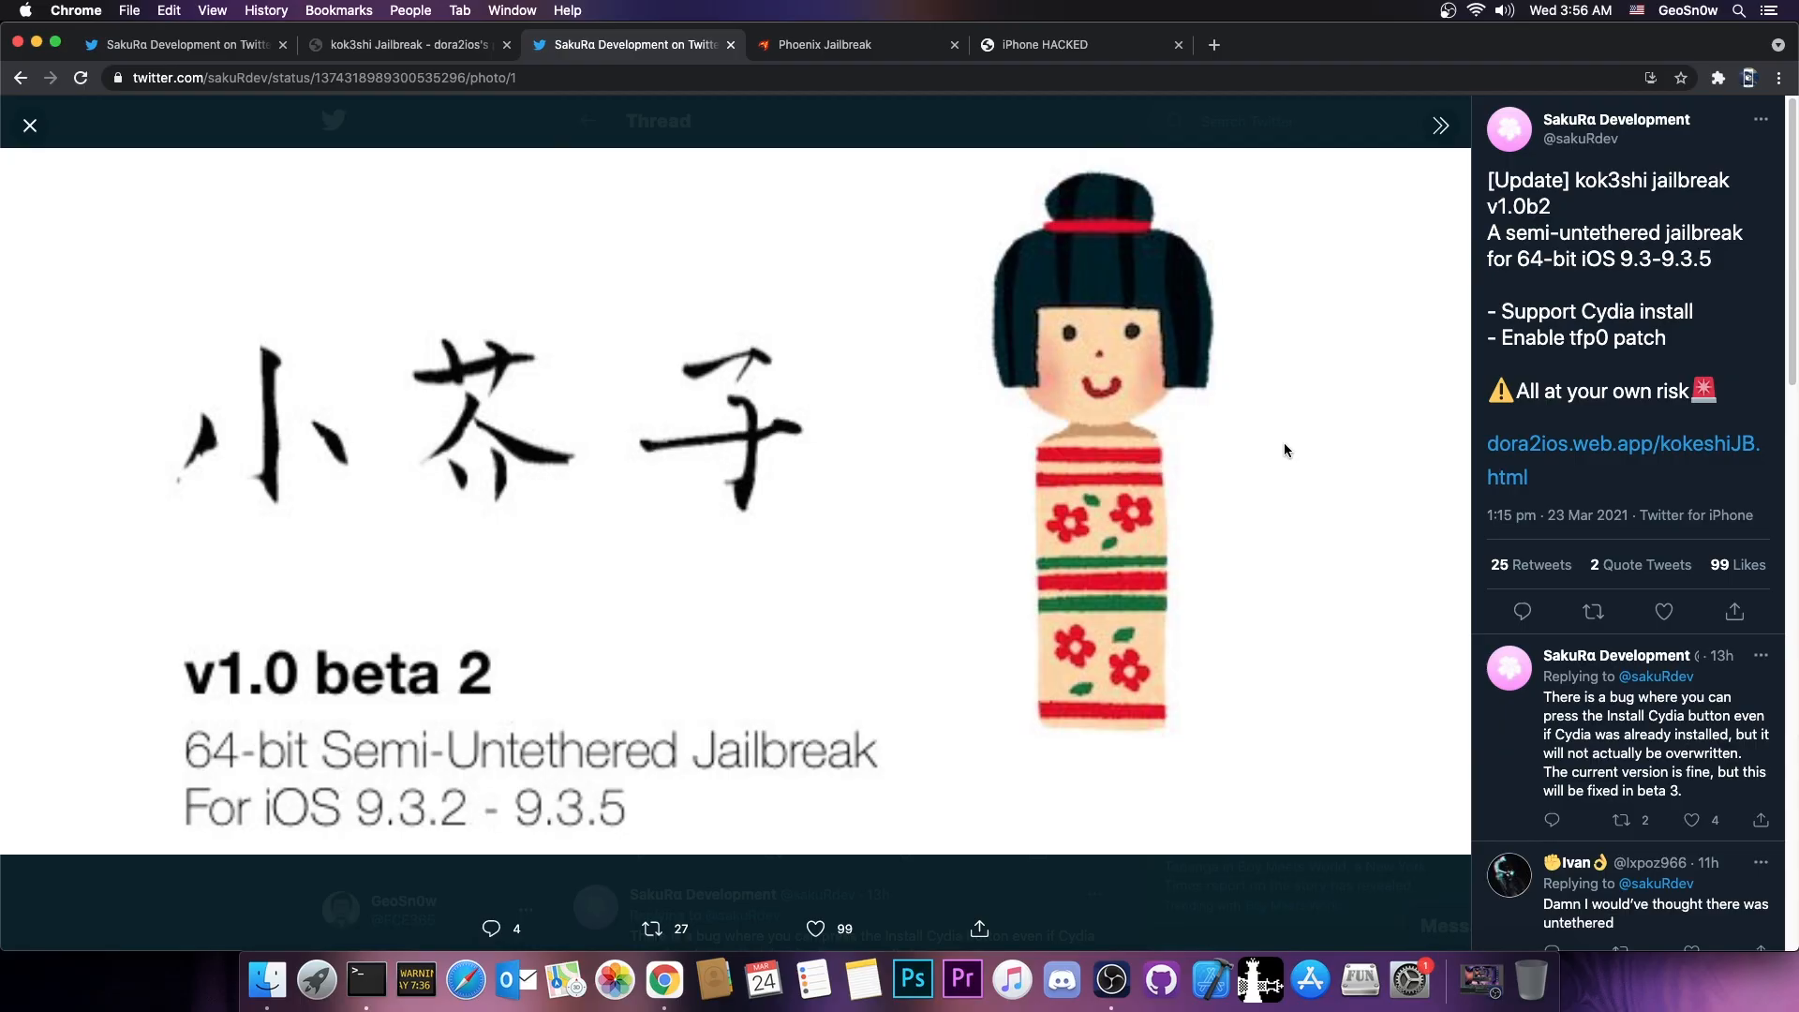
- Switch to the kok3shi Jailbreak tab showing v1.0 beta 2 details and the IPA download
left_click(401, 45)
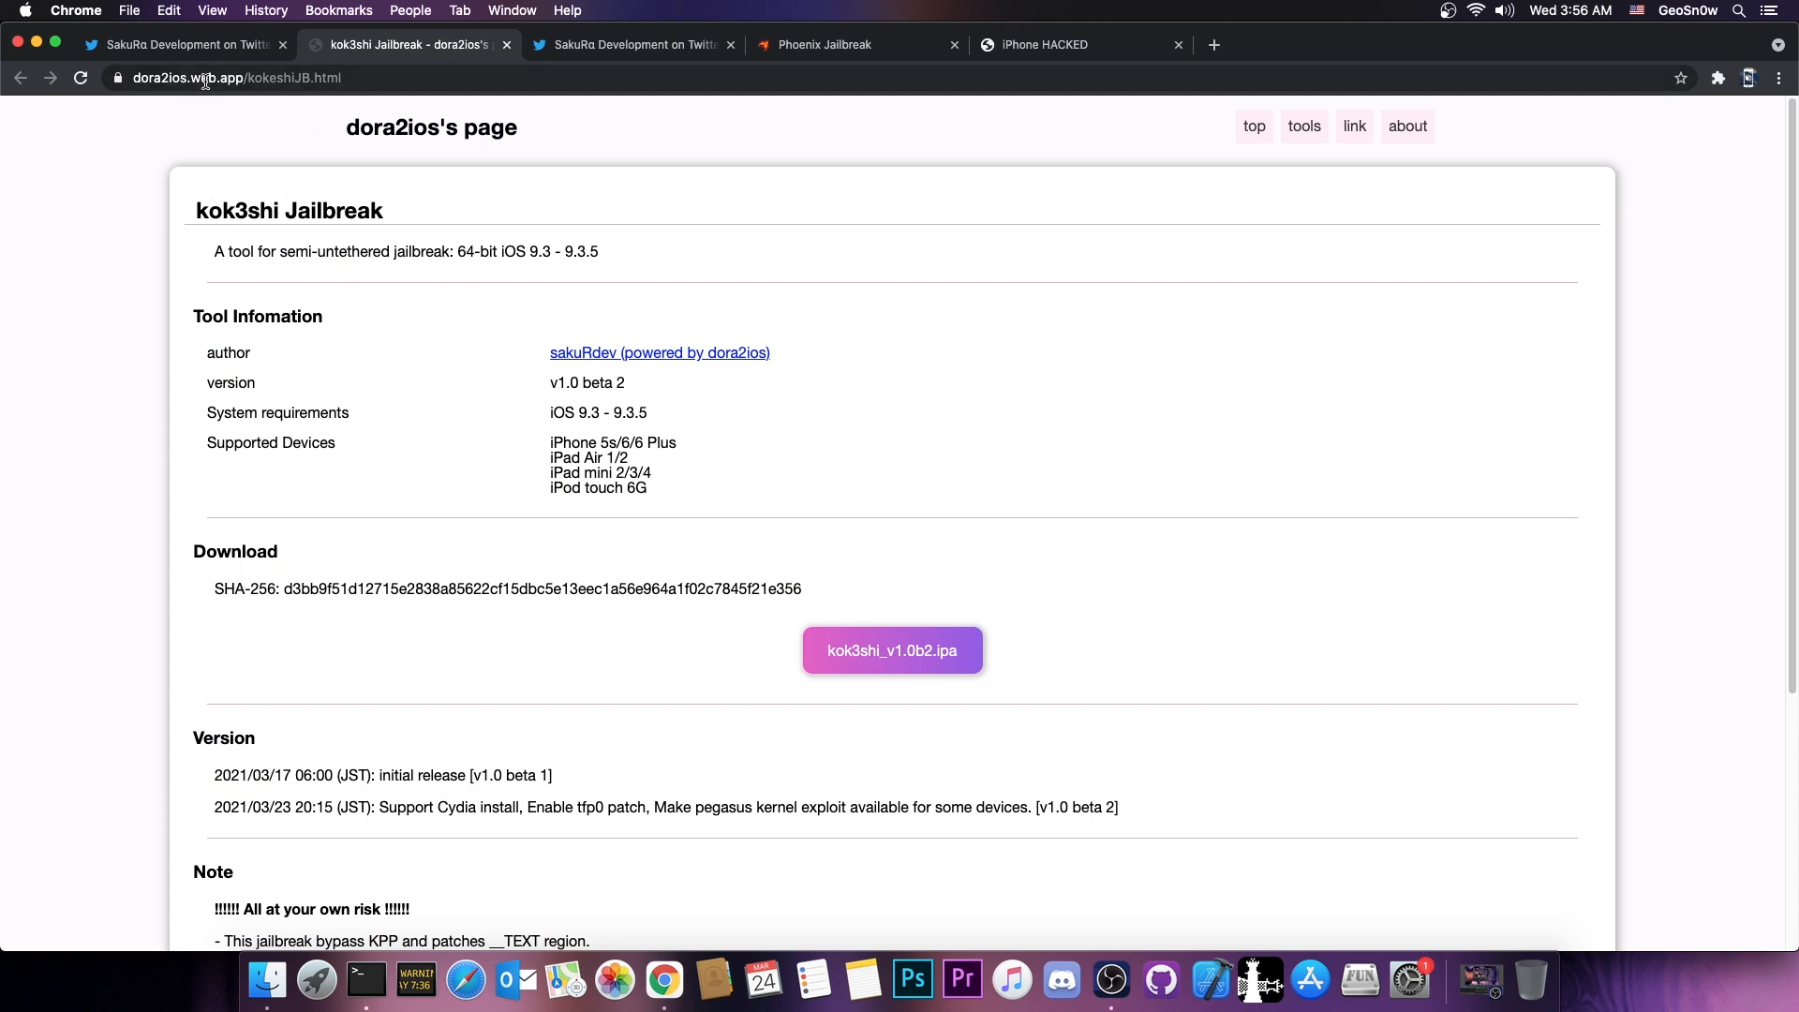
mouse_move(277, 113)
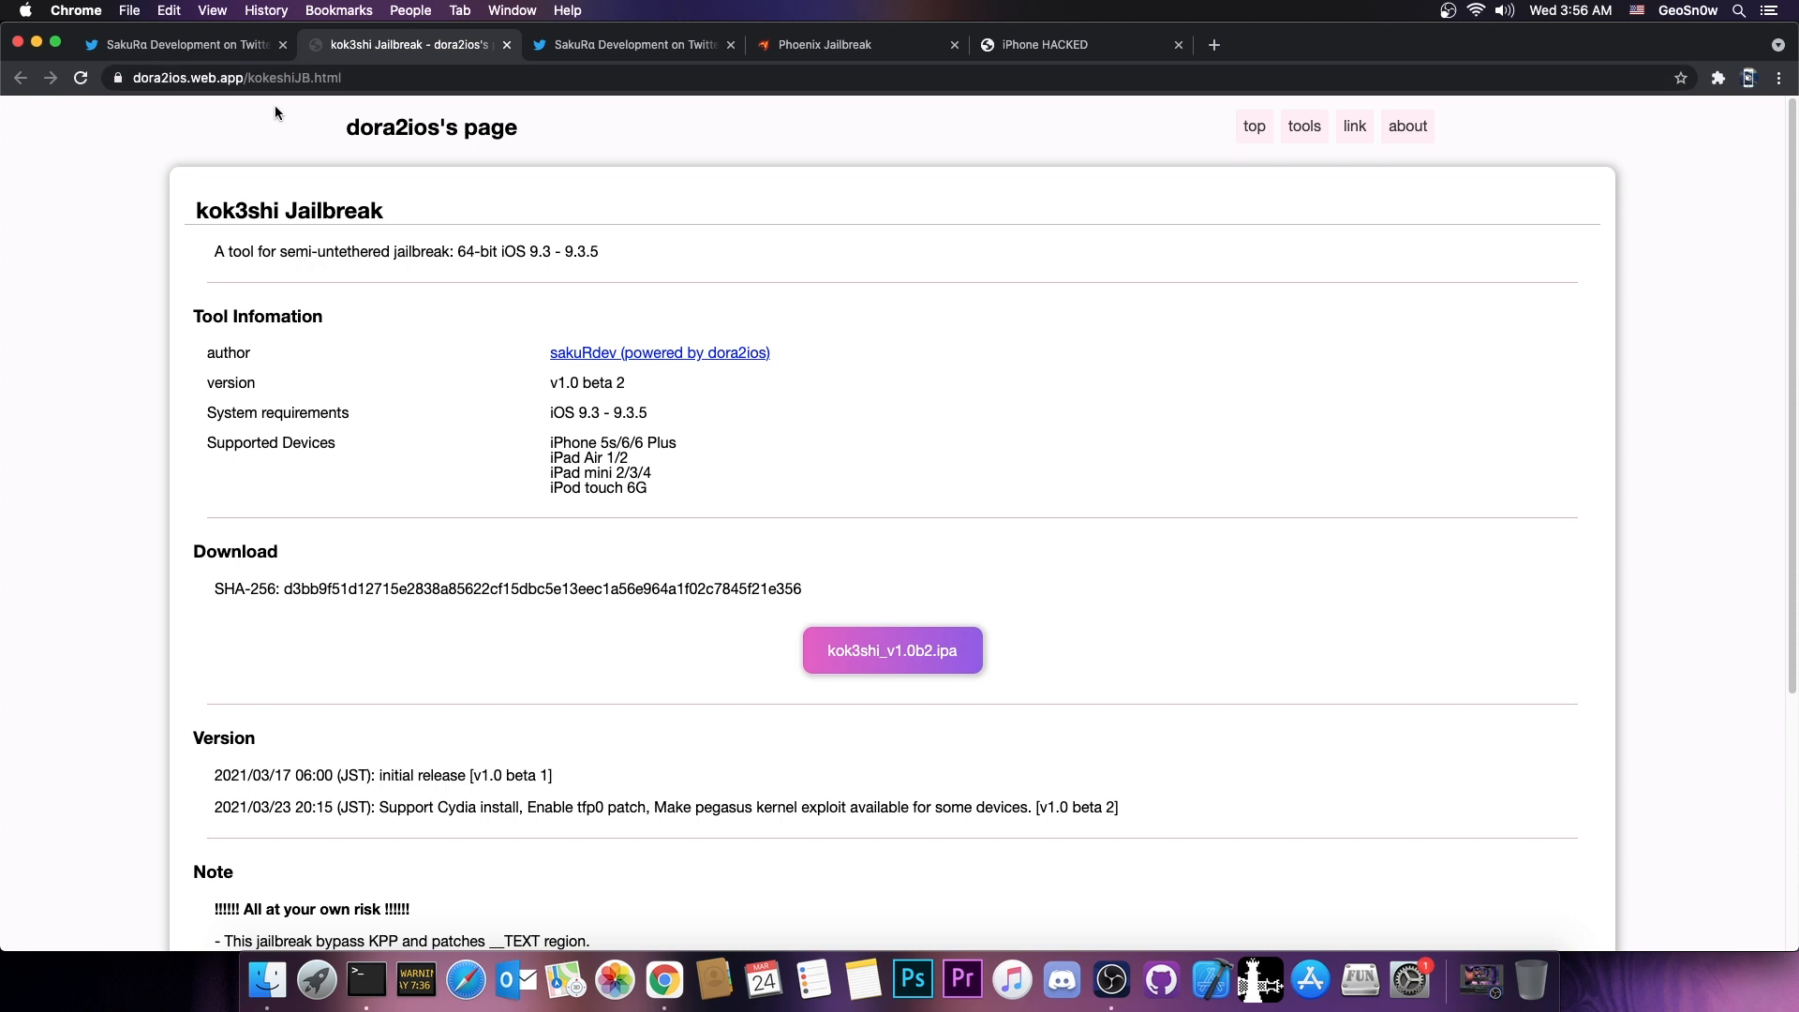
mouse_move(892, 664)
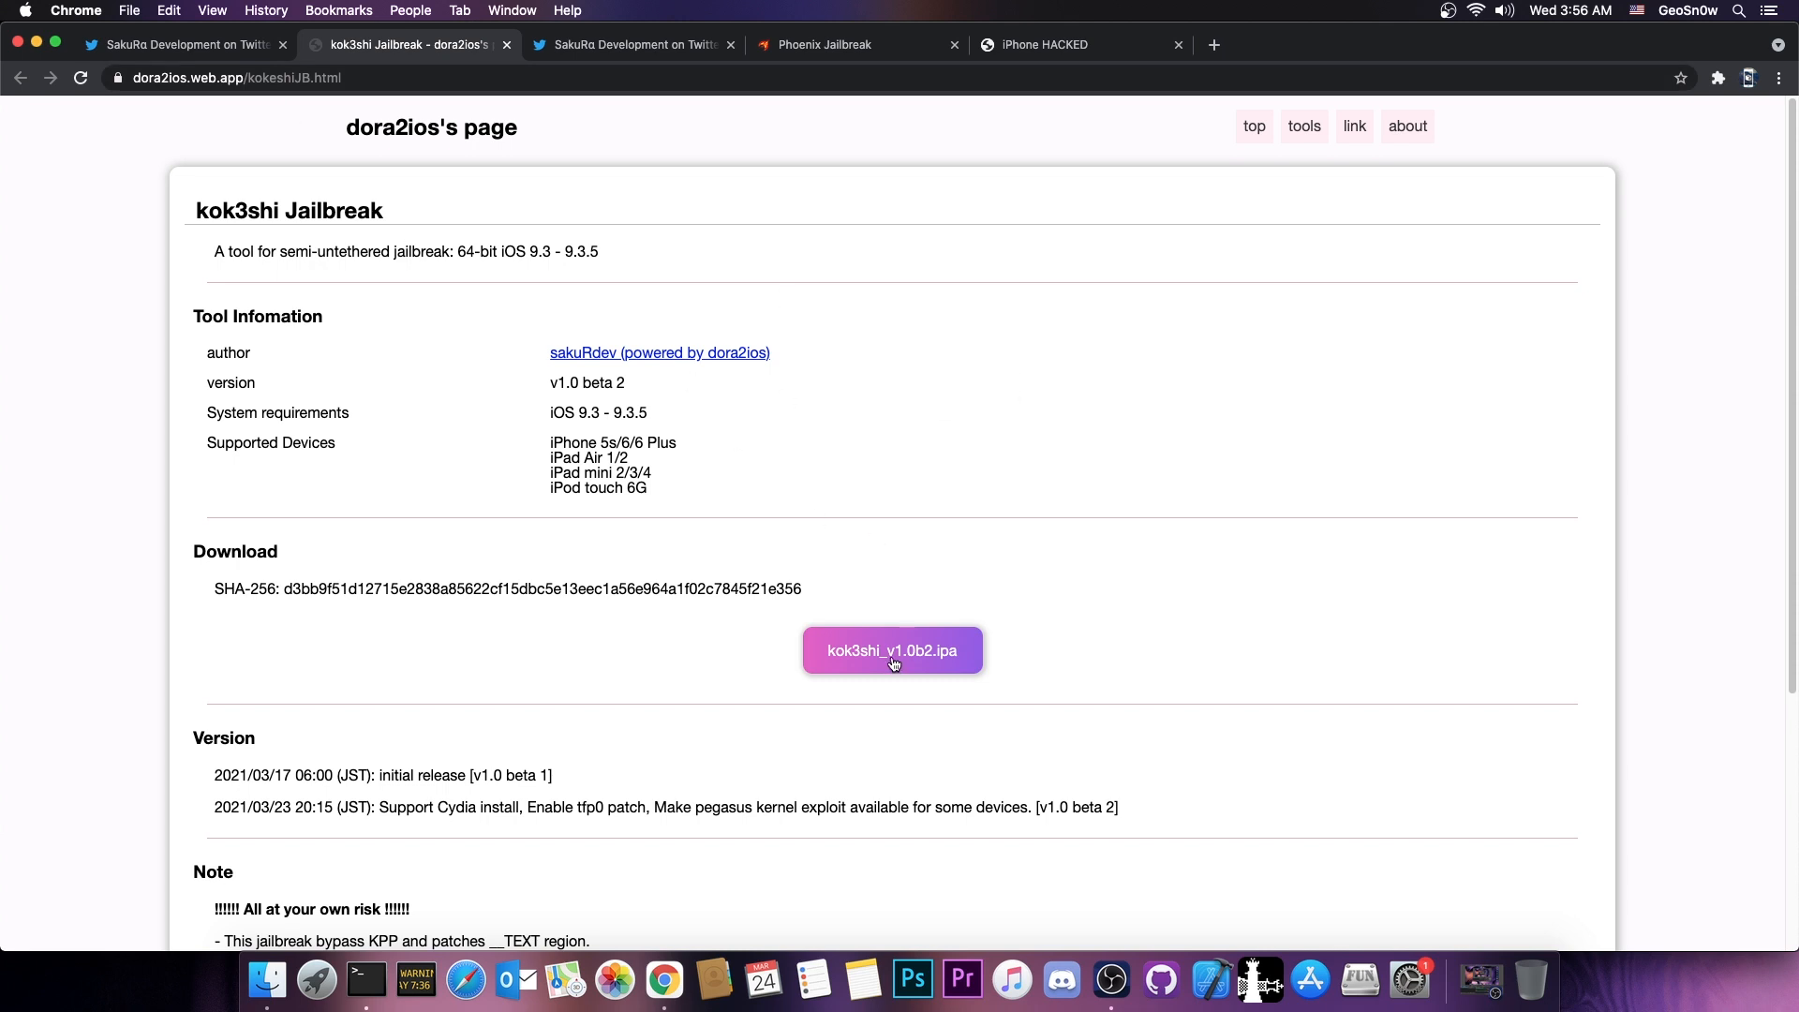
mouse_move(892, 659)
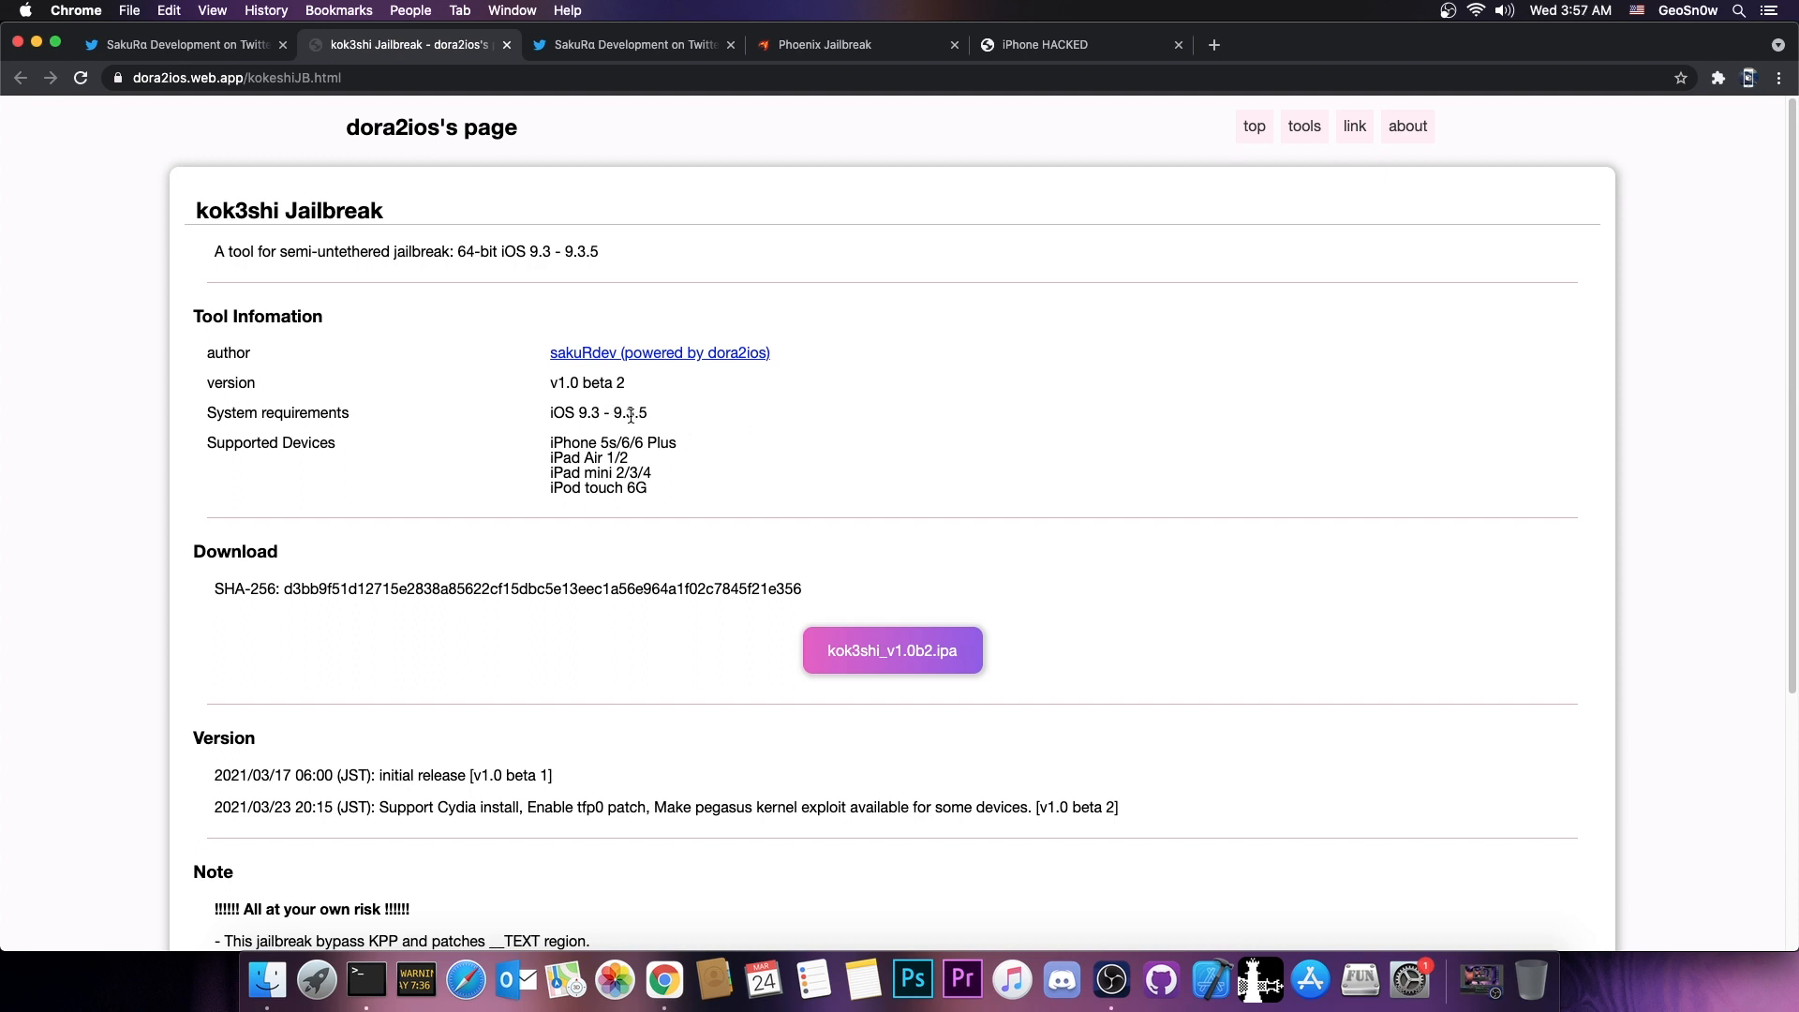
mouse_move(828, 53)
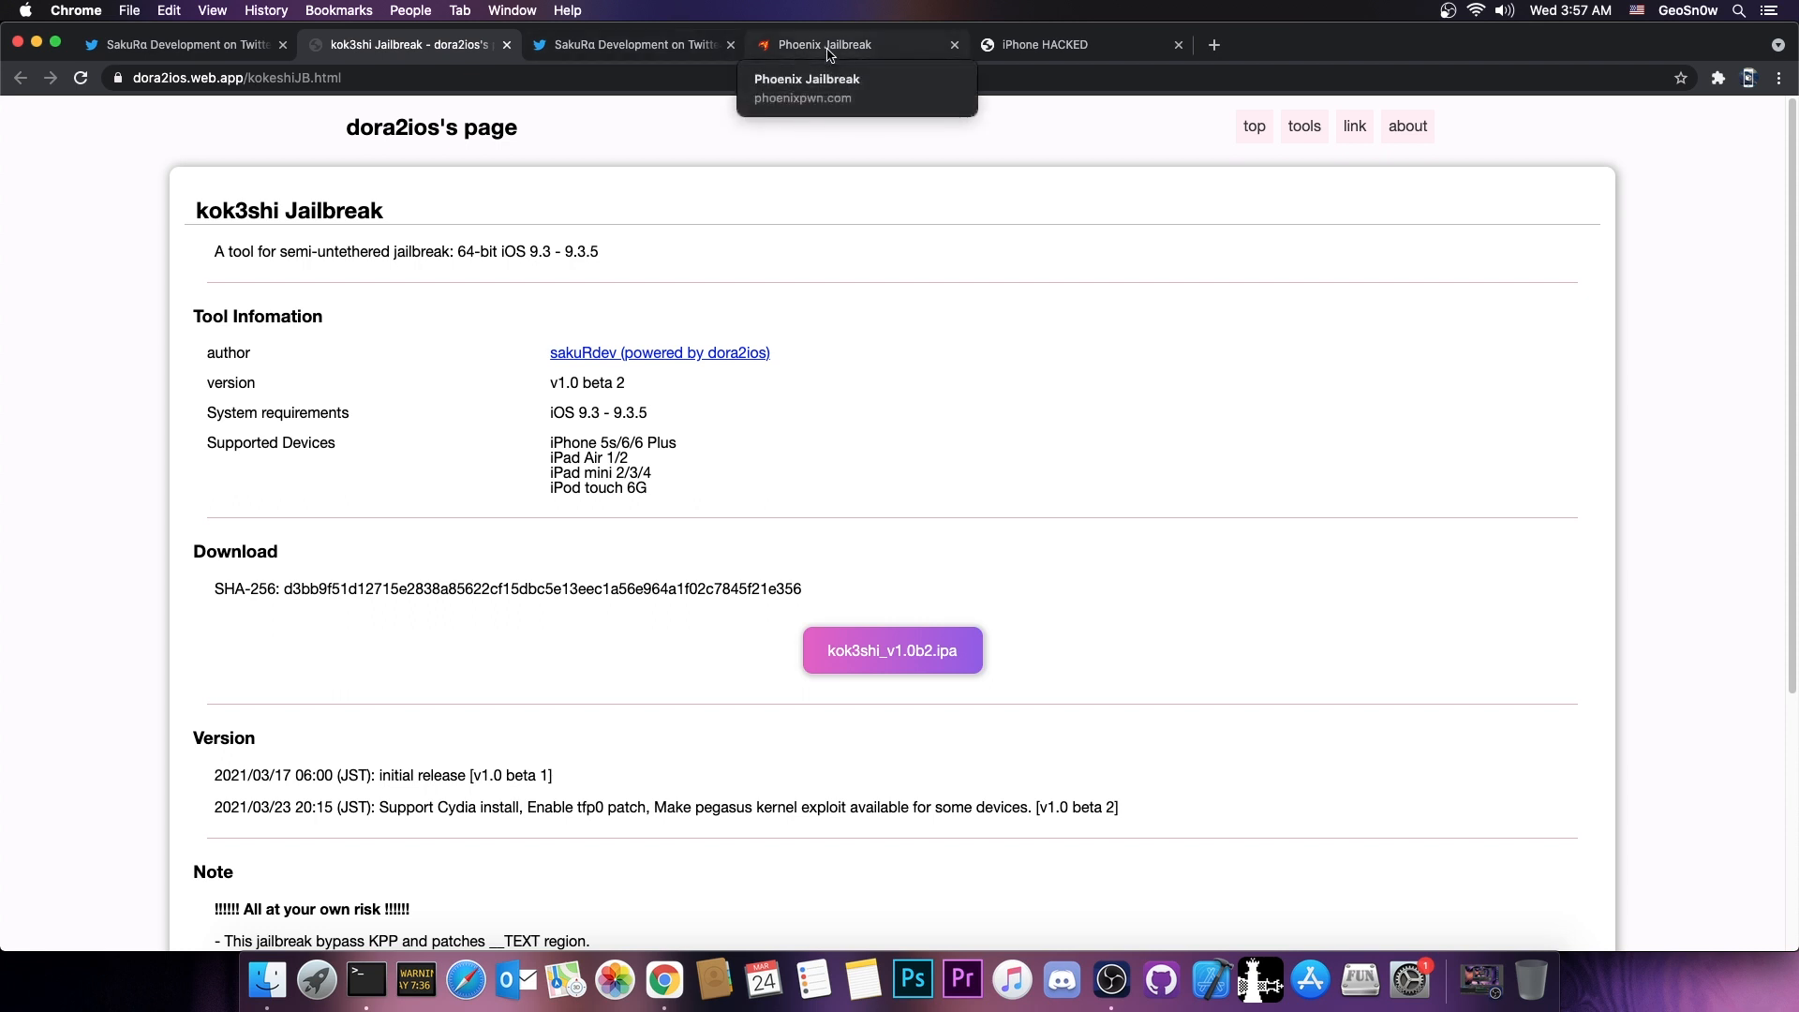
left_click(844, 45)
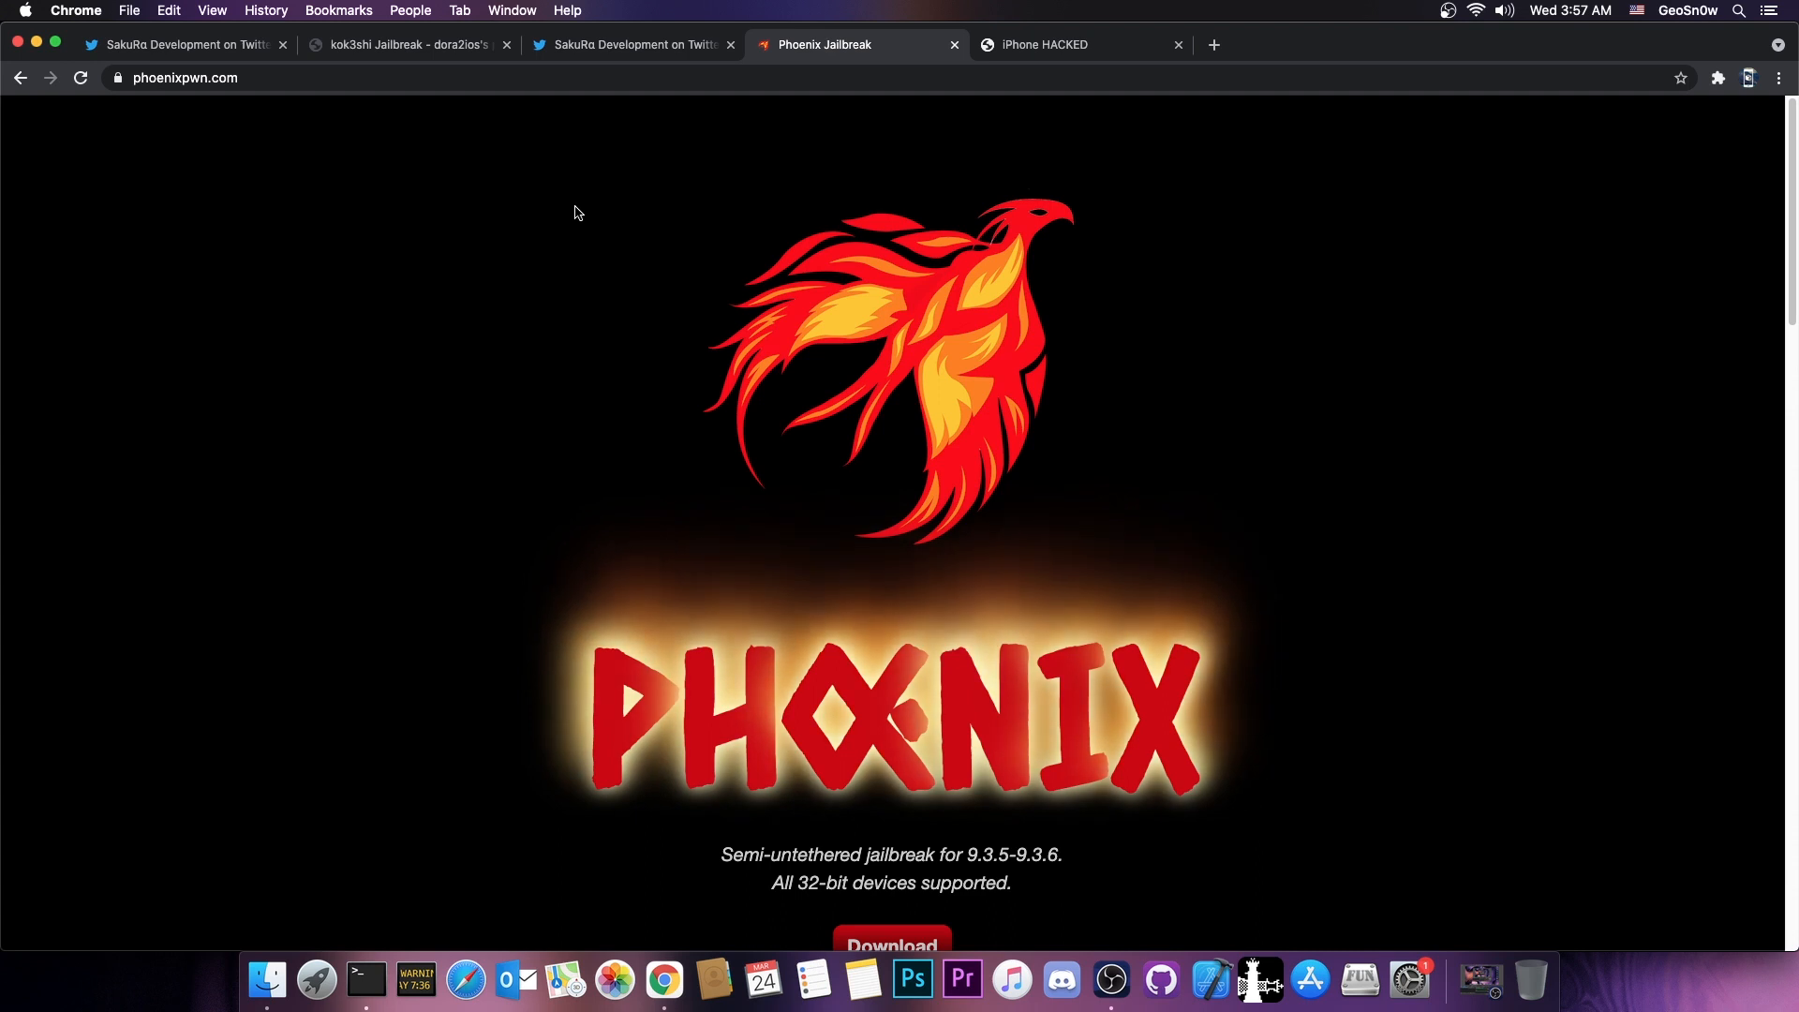
left_click(1063, 45)
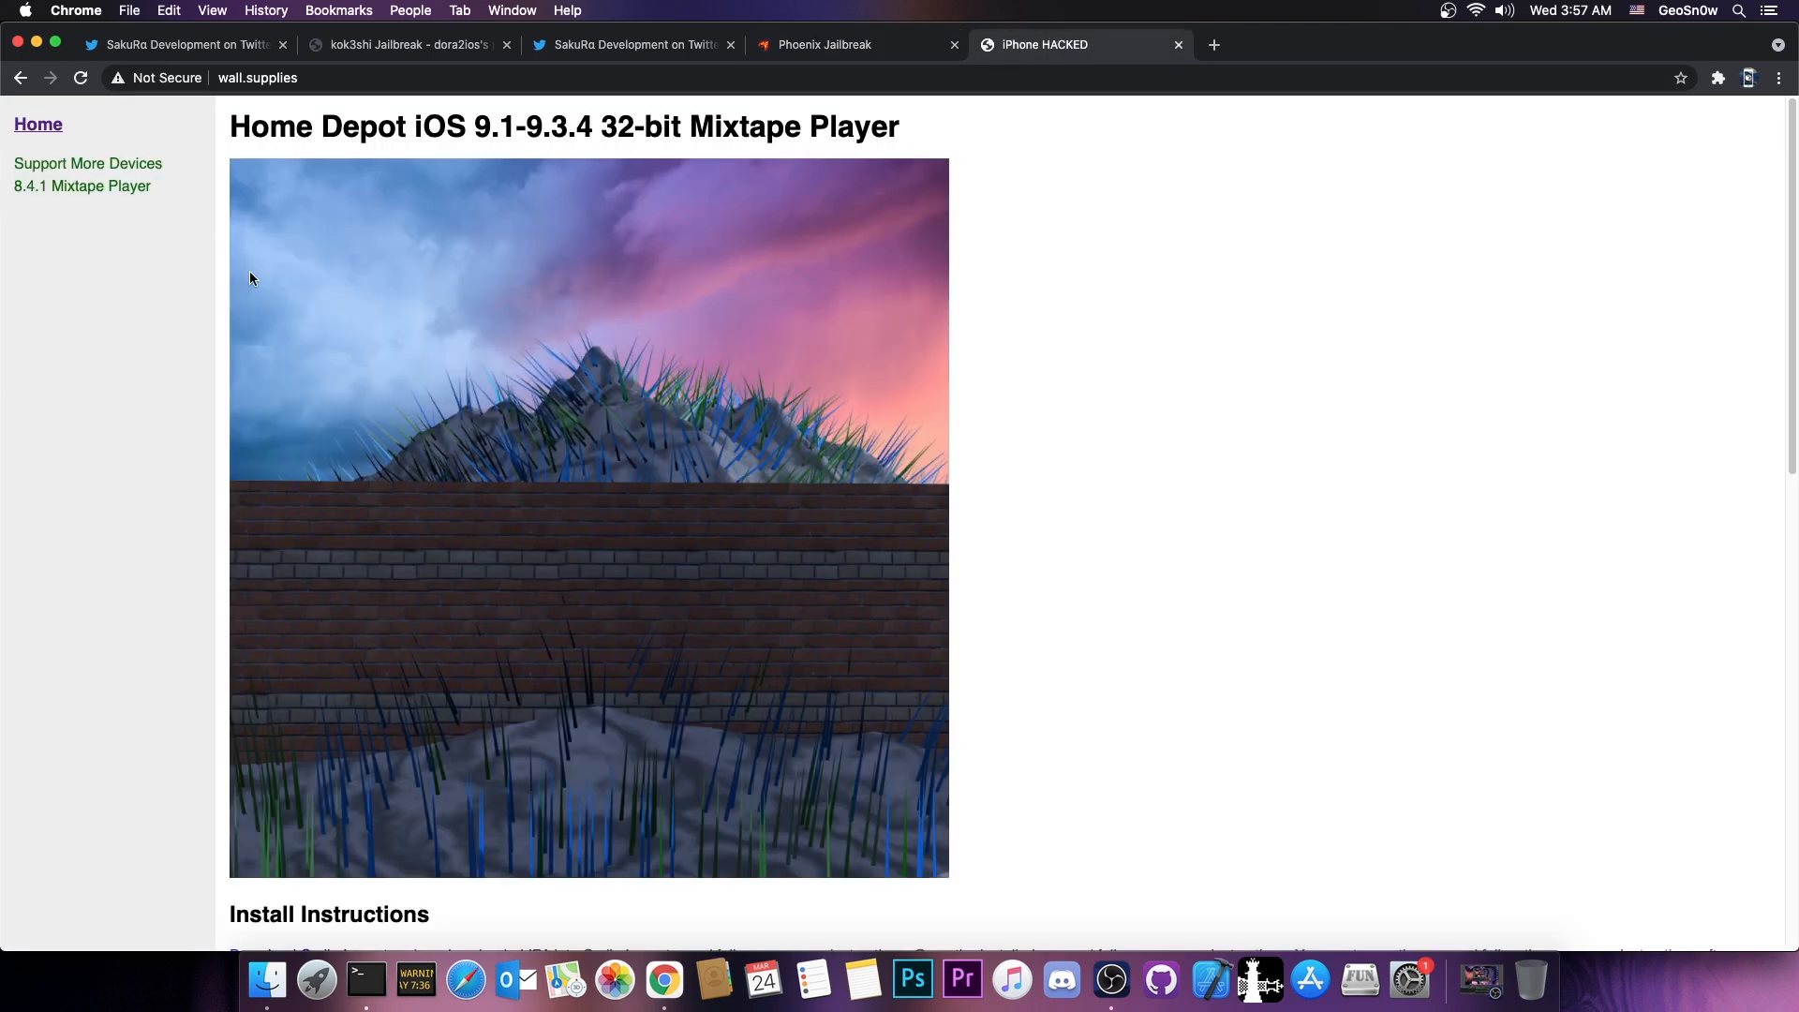
mouse_move(755, 105)
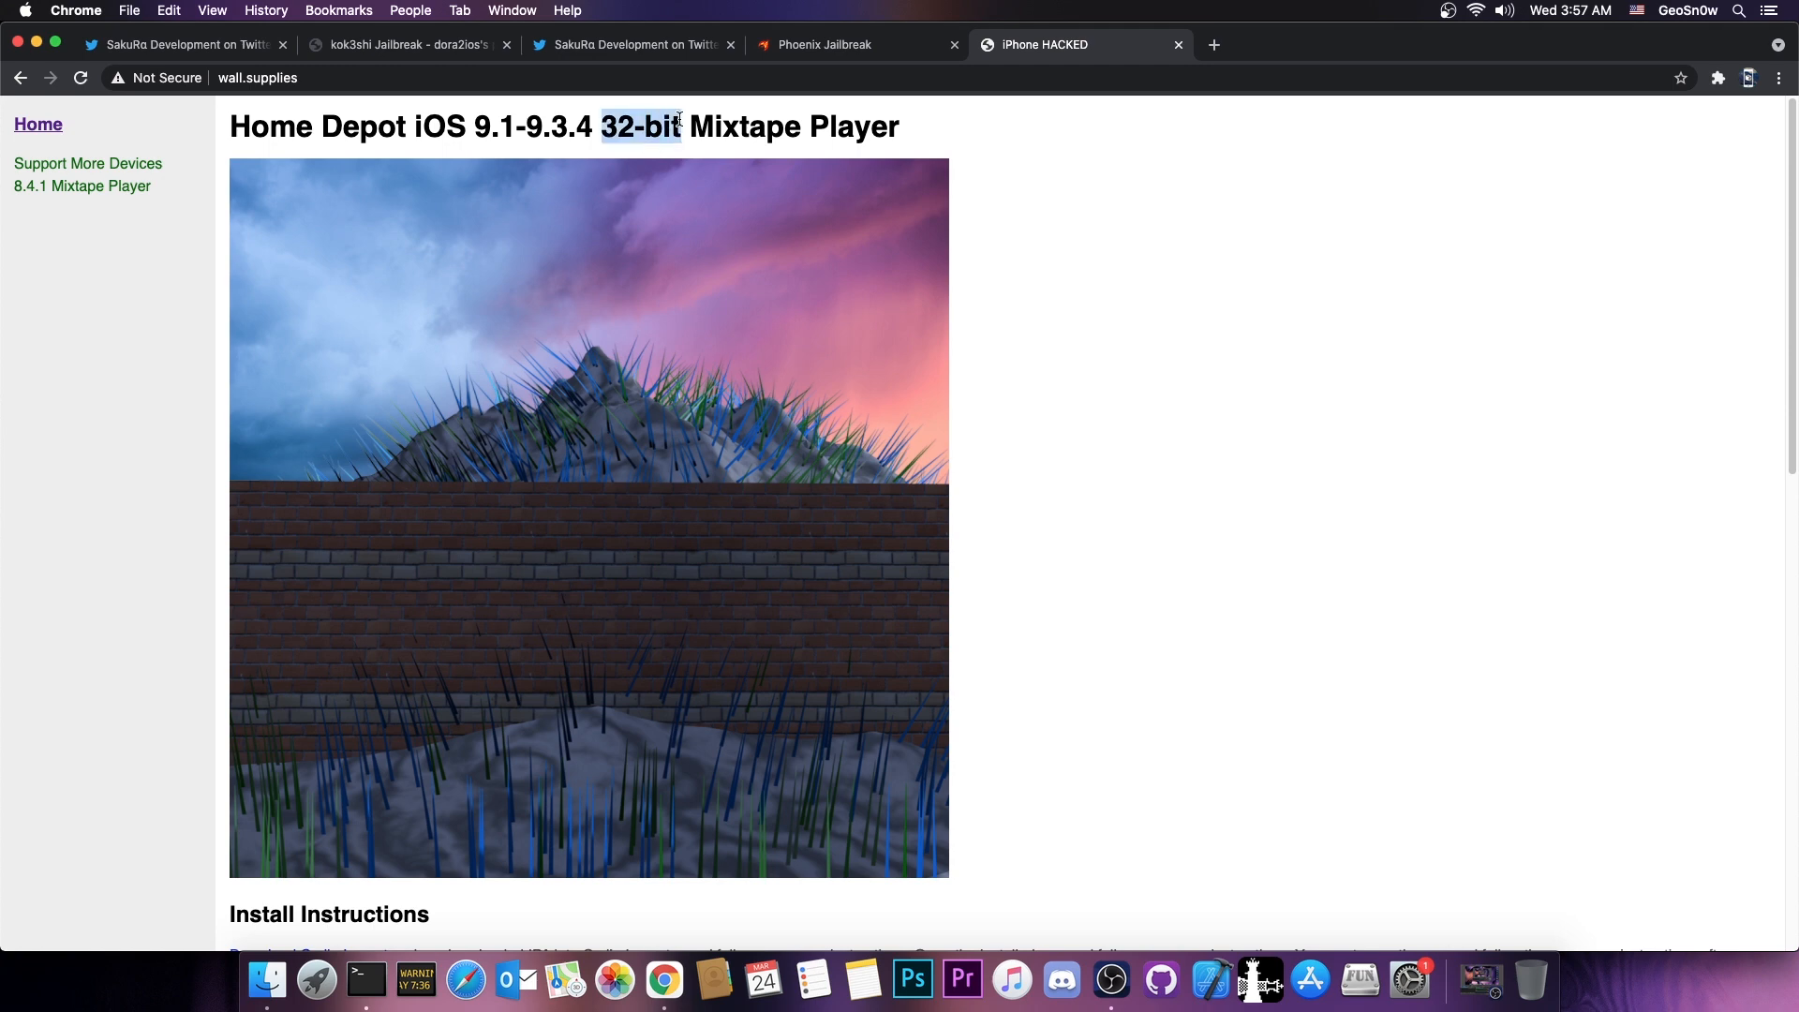
left_click(825, 45)
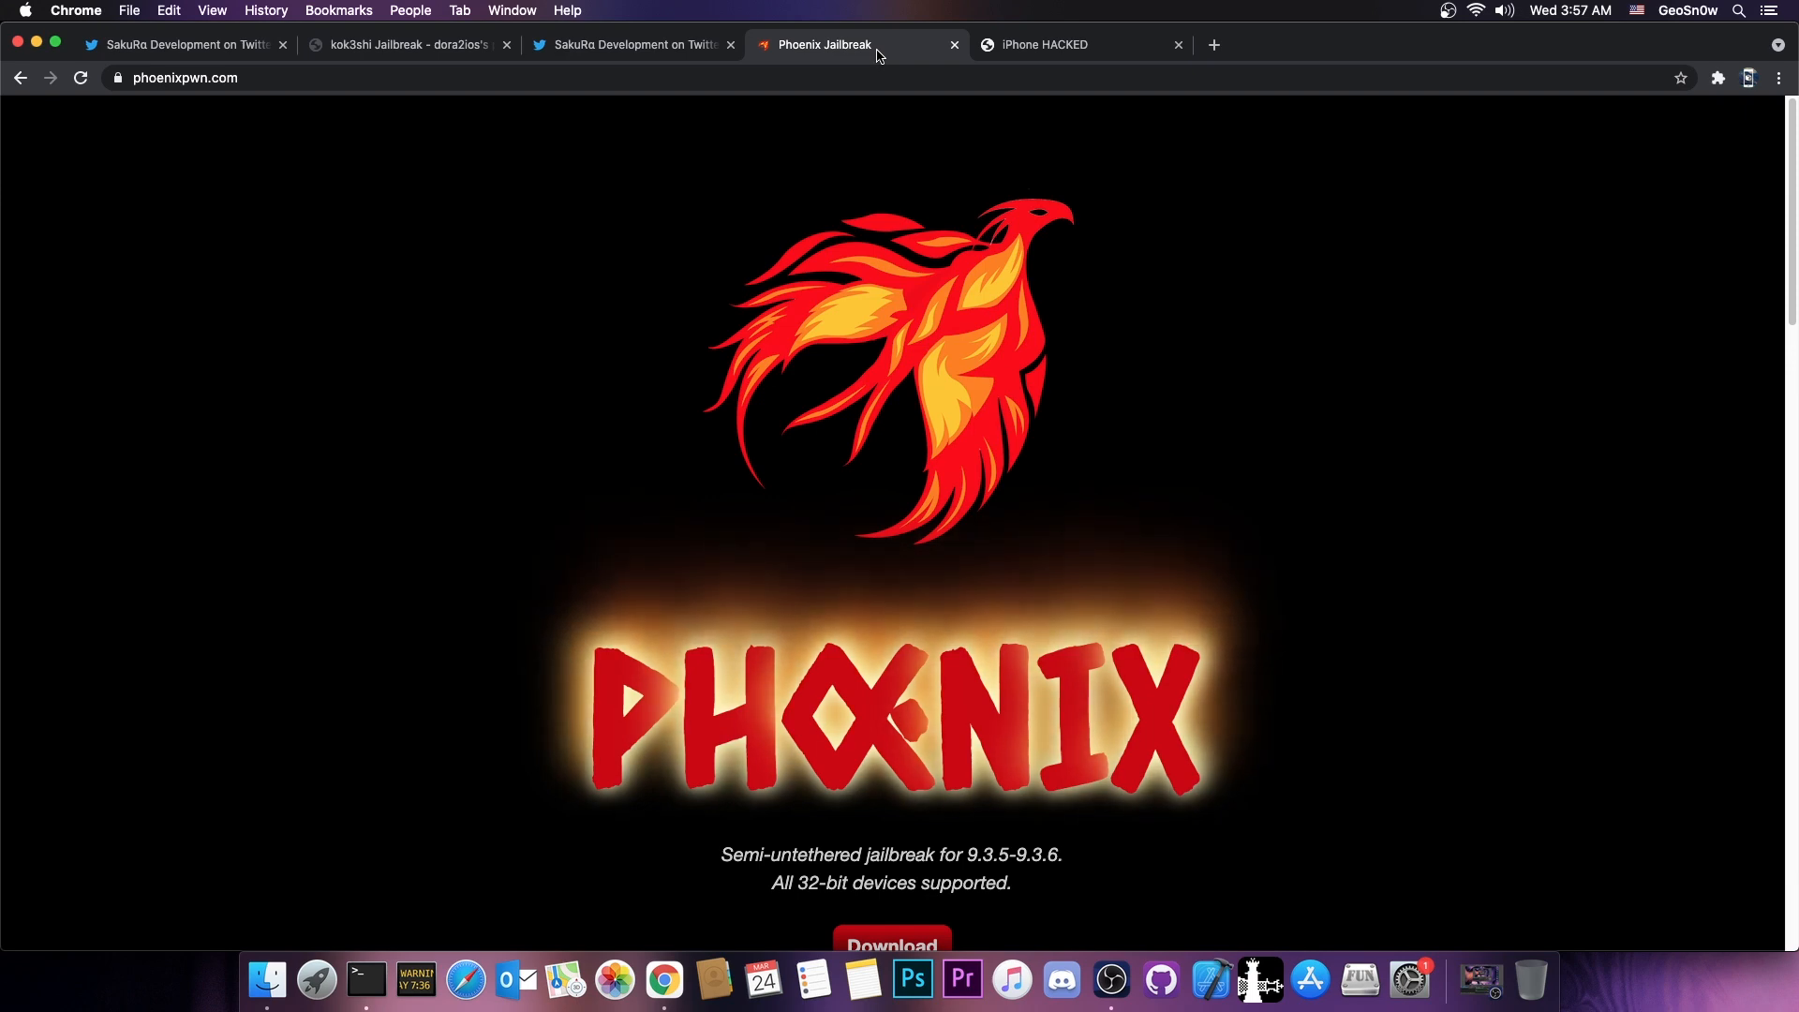
mouse_move(659, 45)
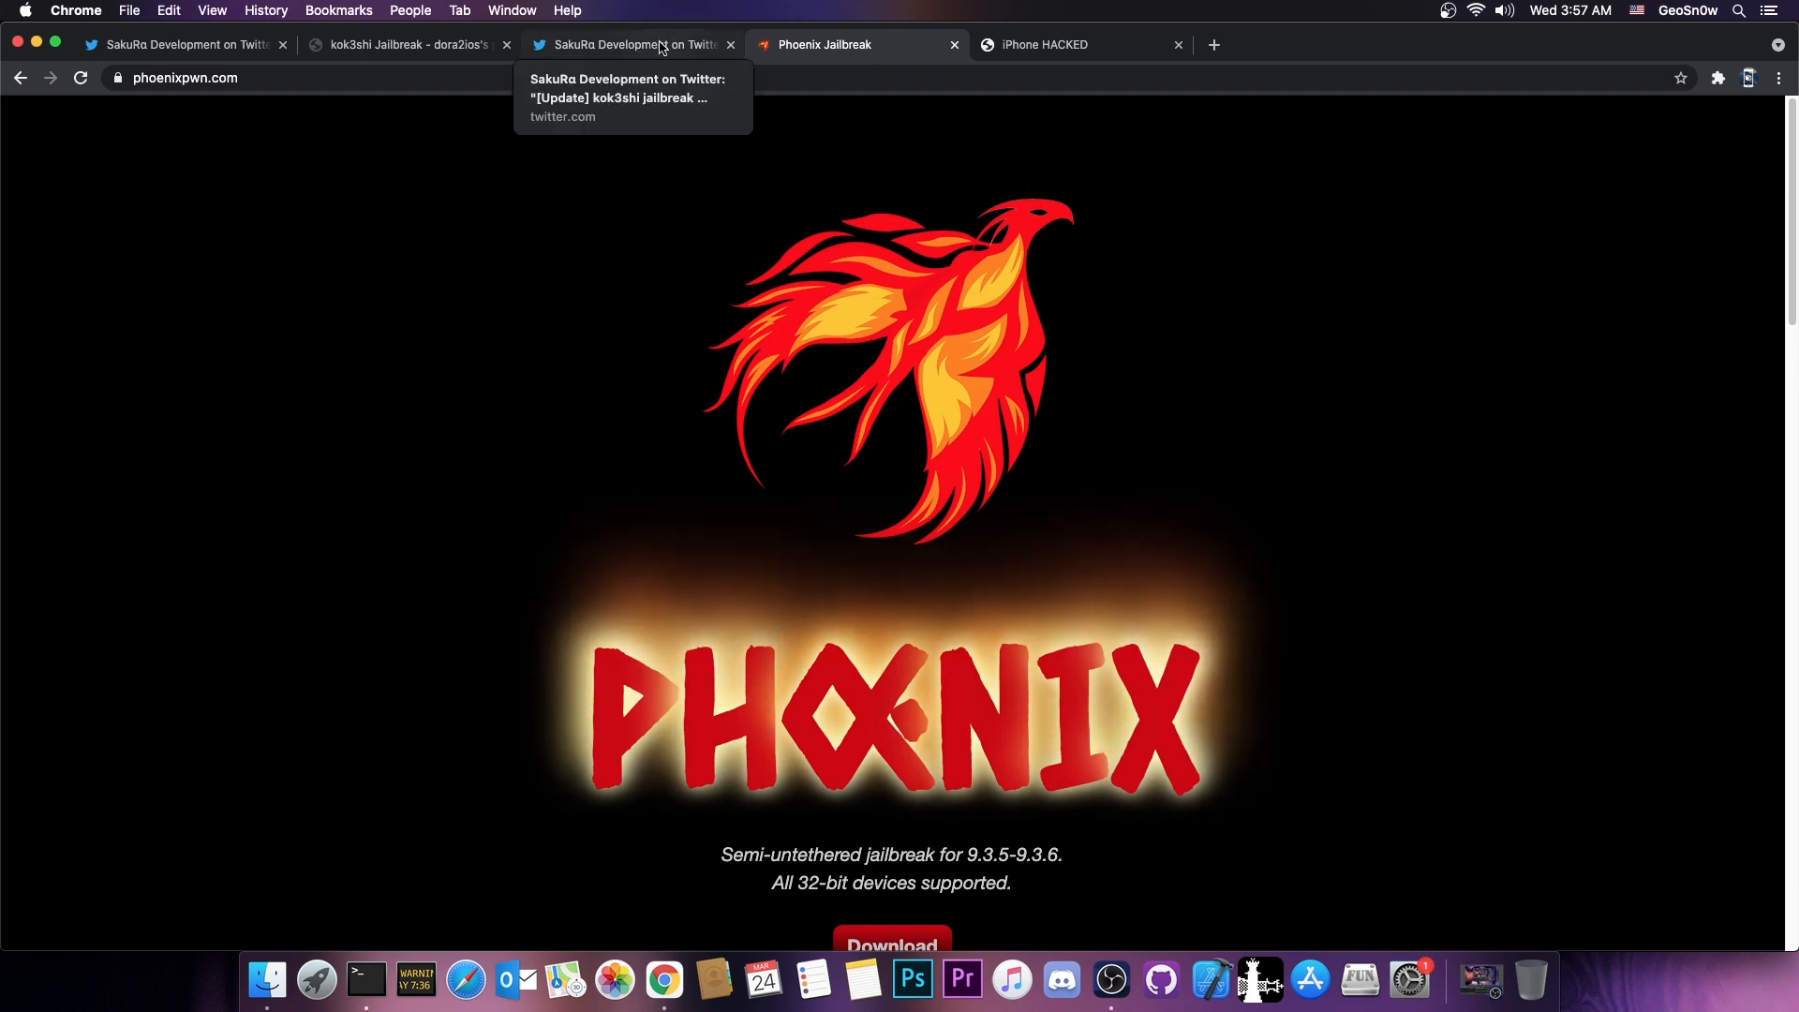
left_click(405, 45)
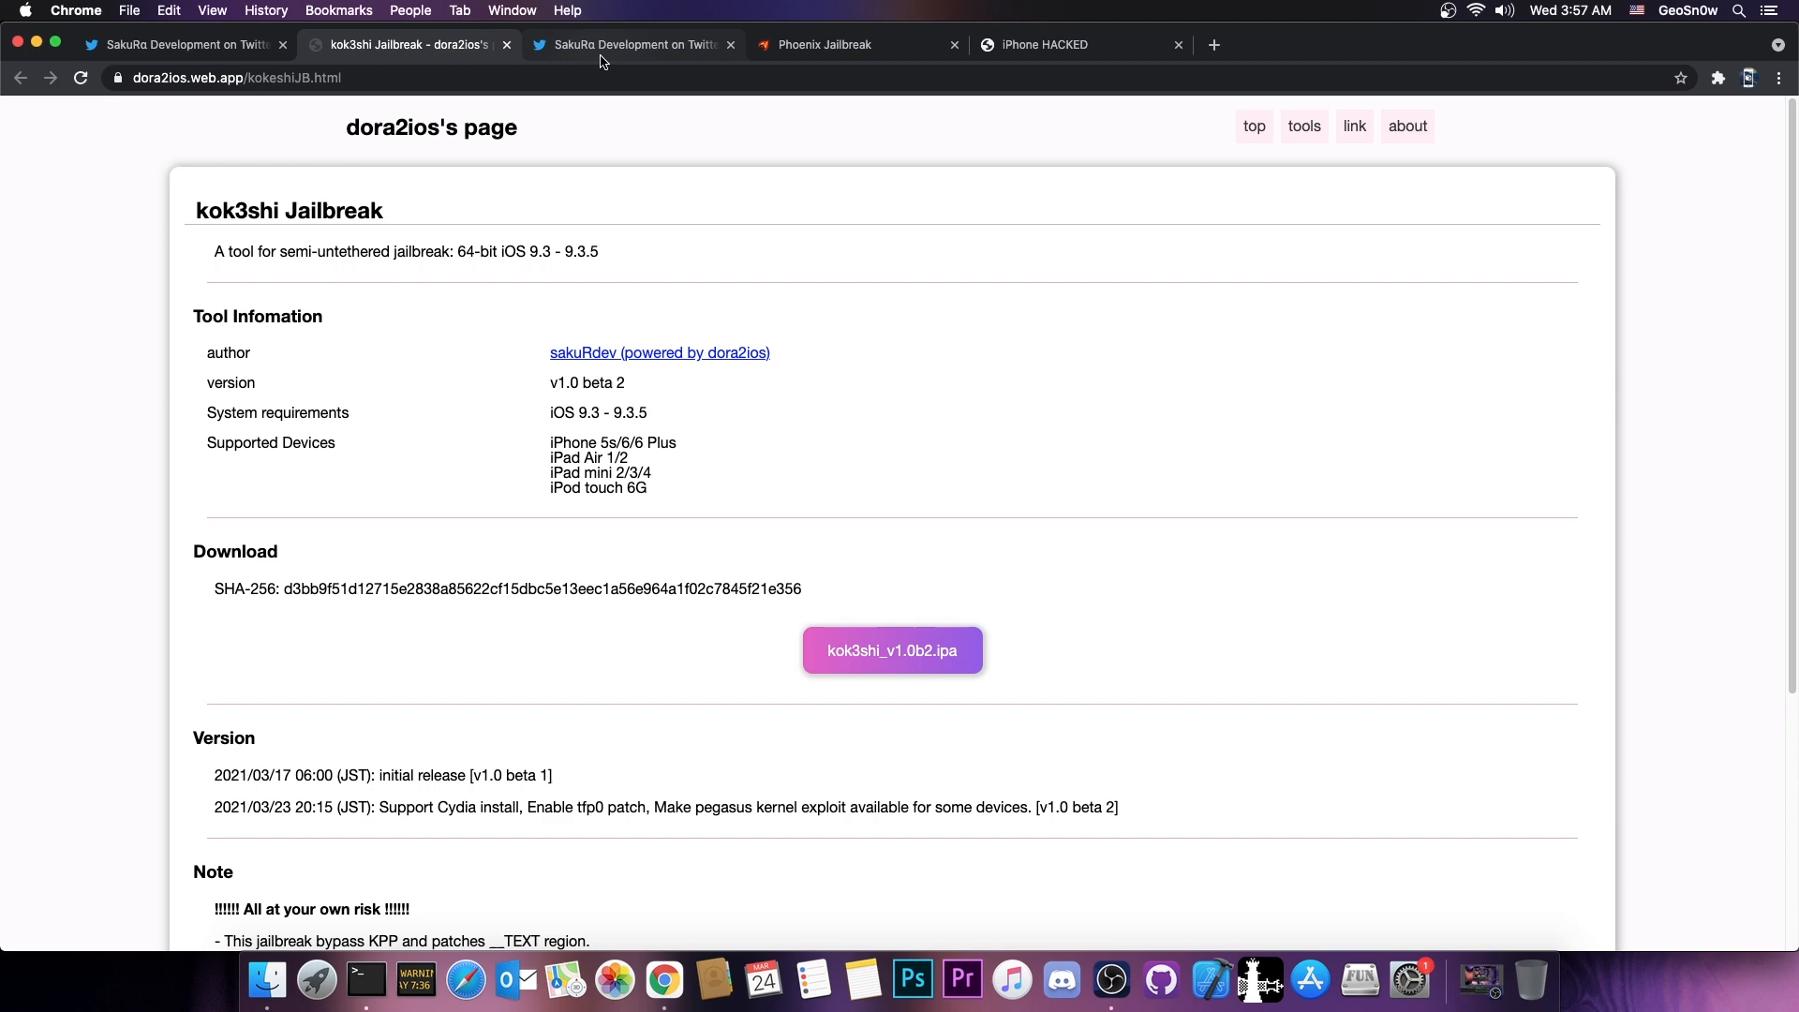
left_click(630, 45)
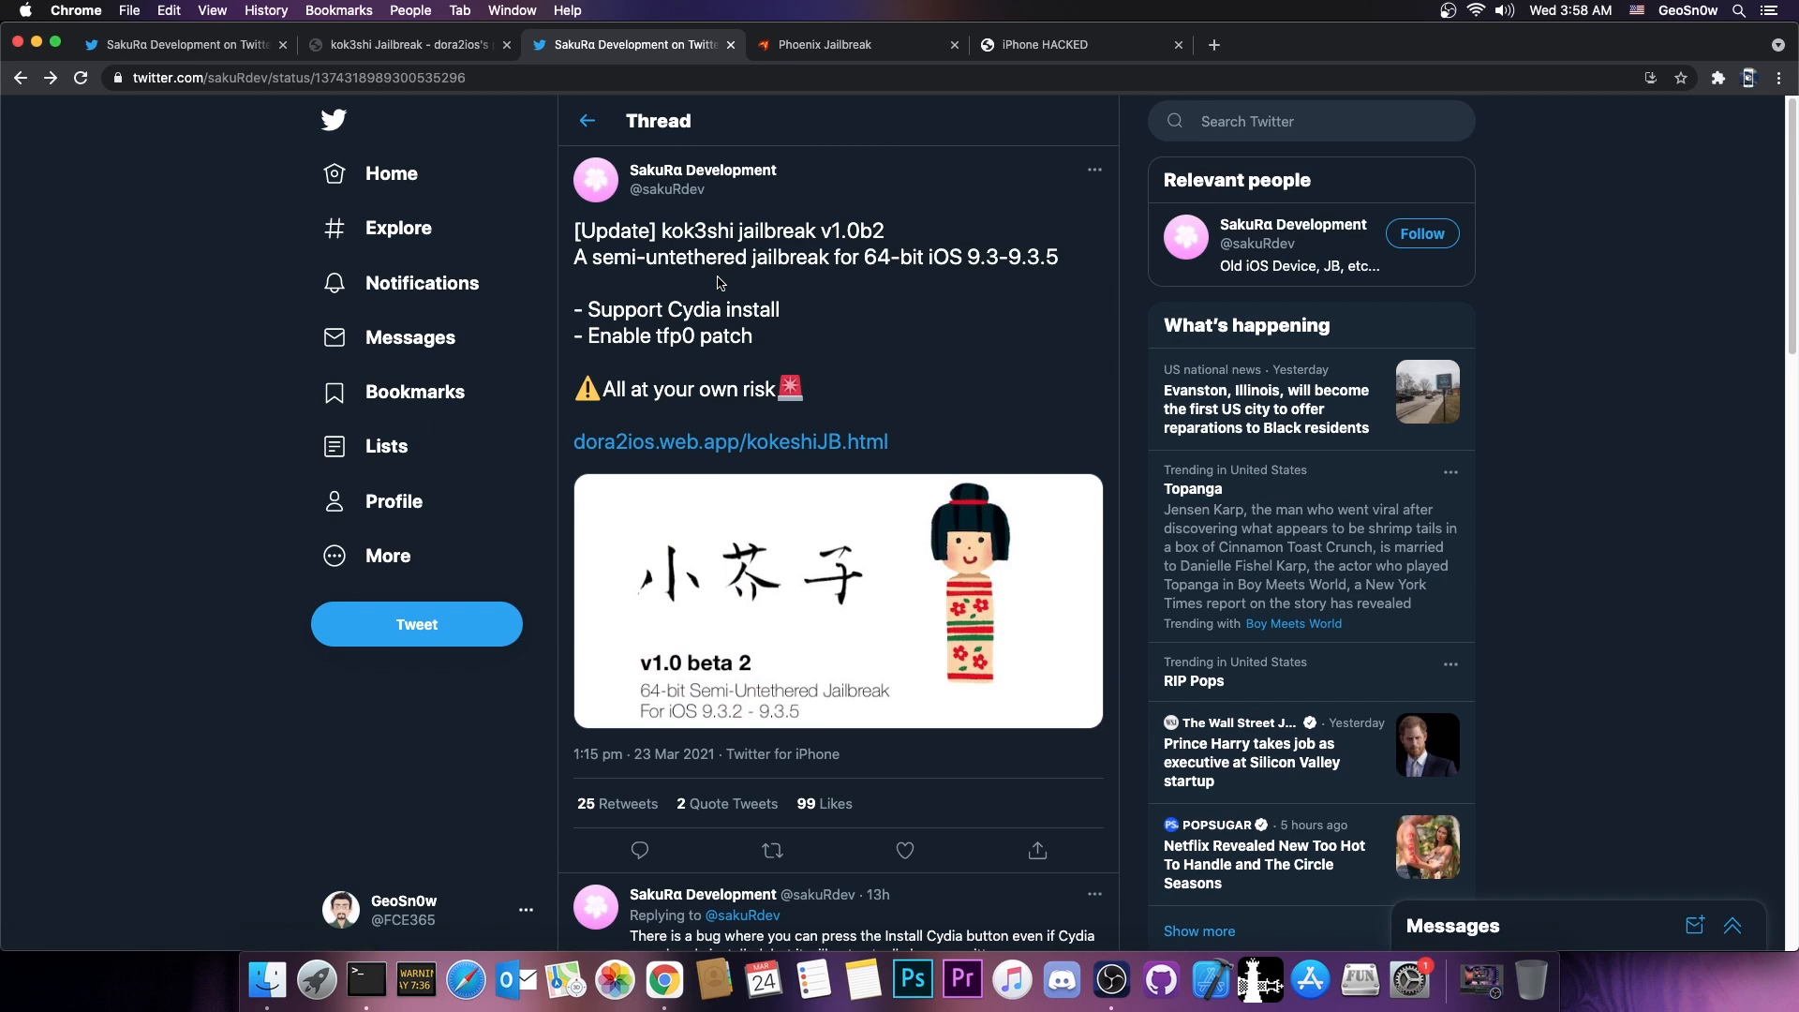
mouse_move(731, 255)
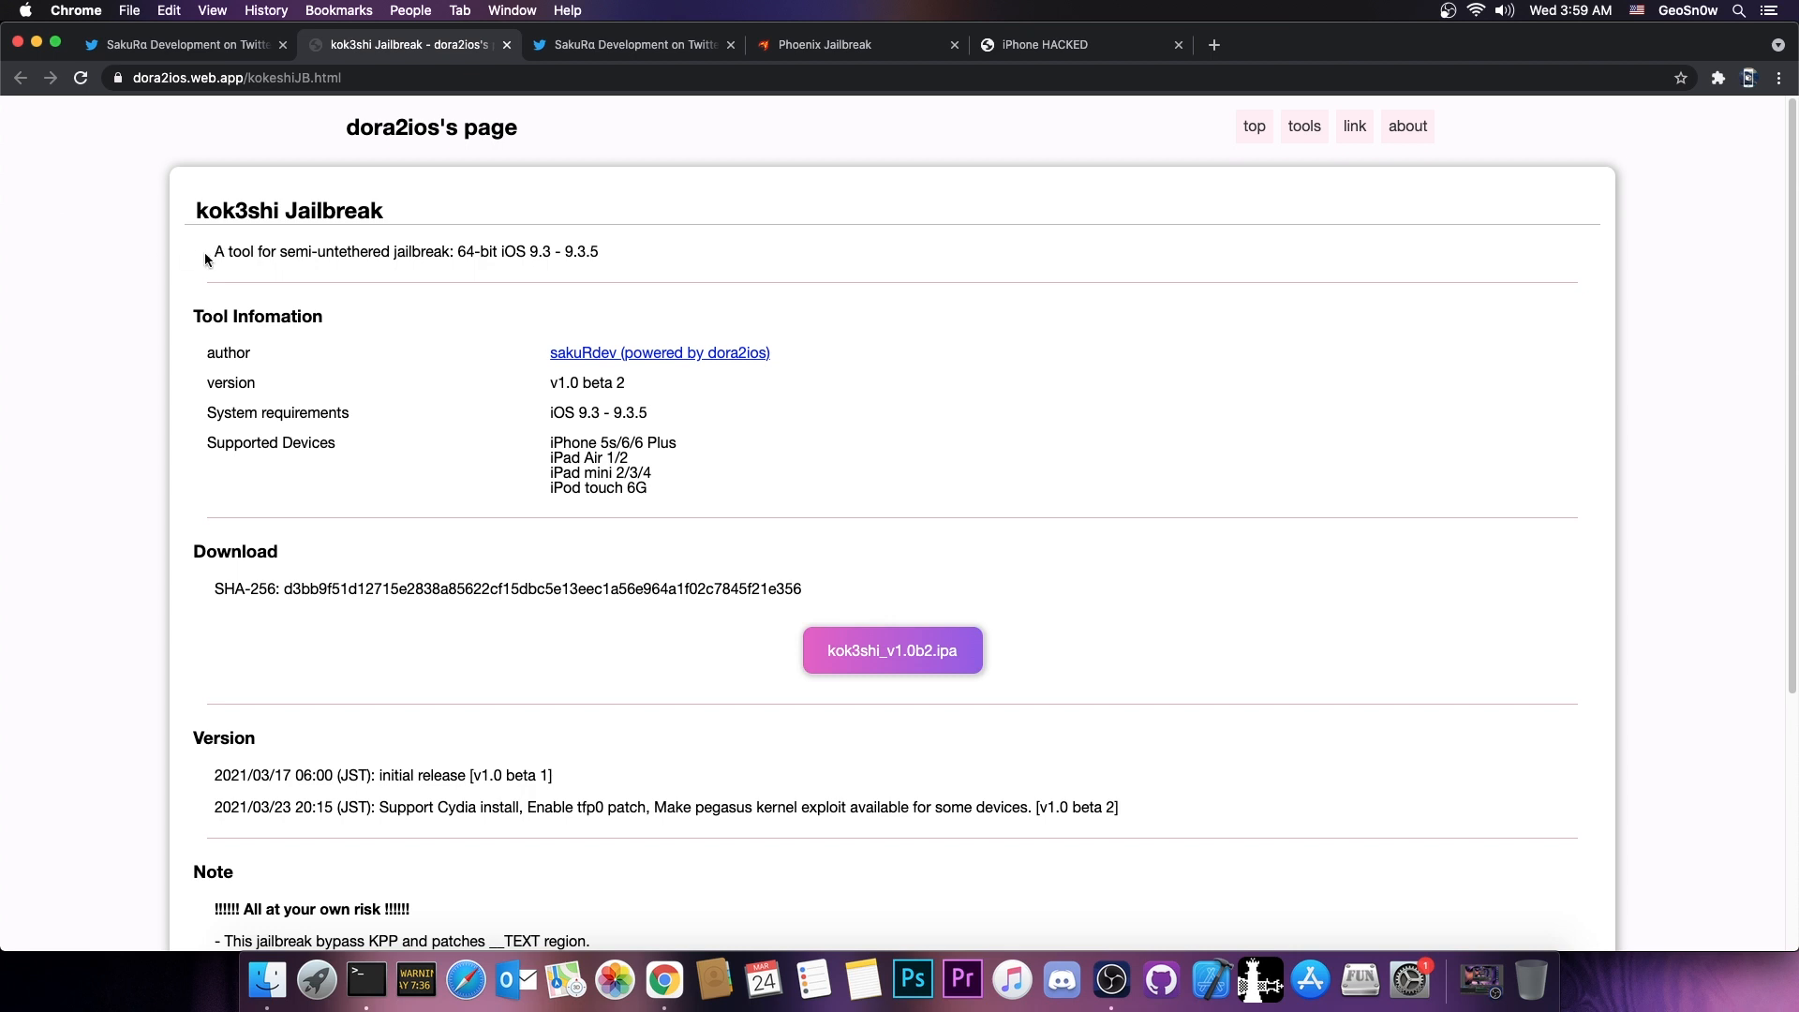
mouse_move(937, 146)
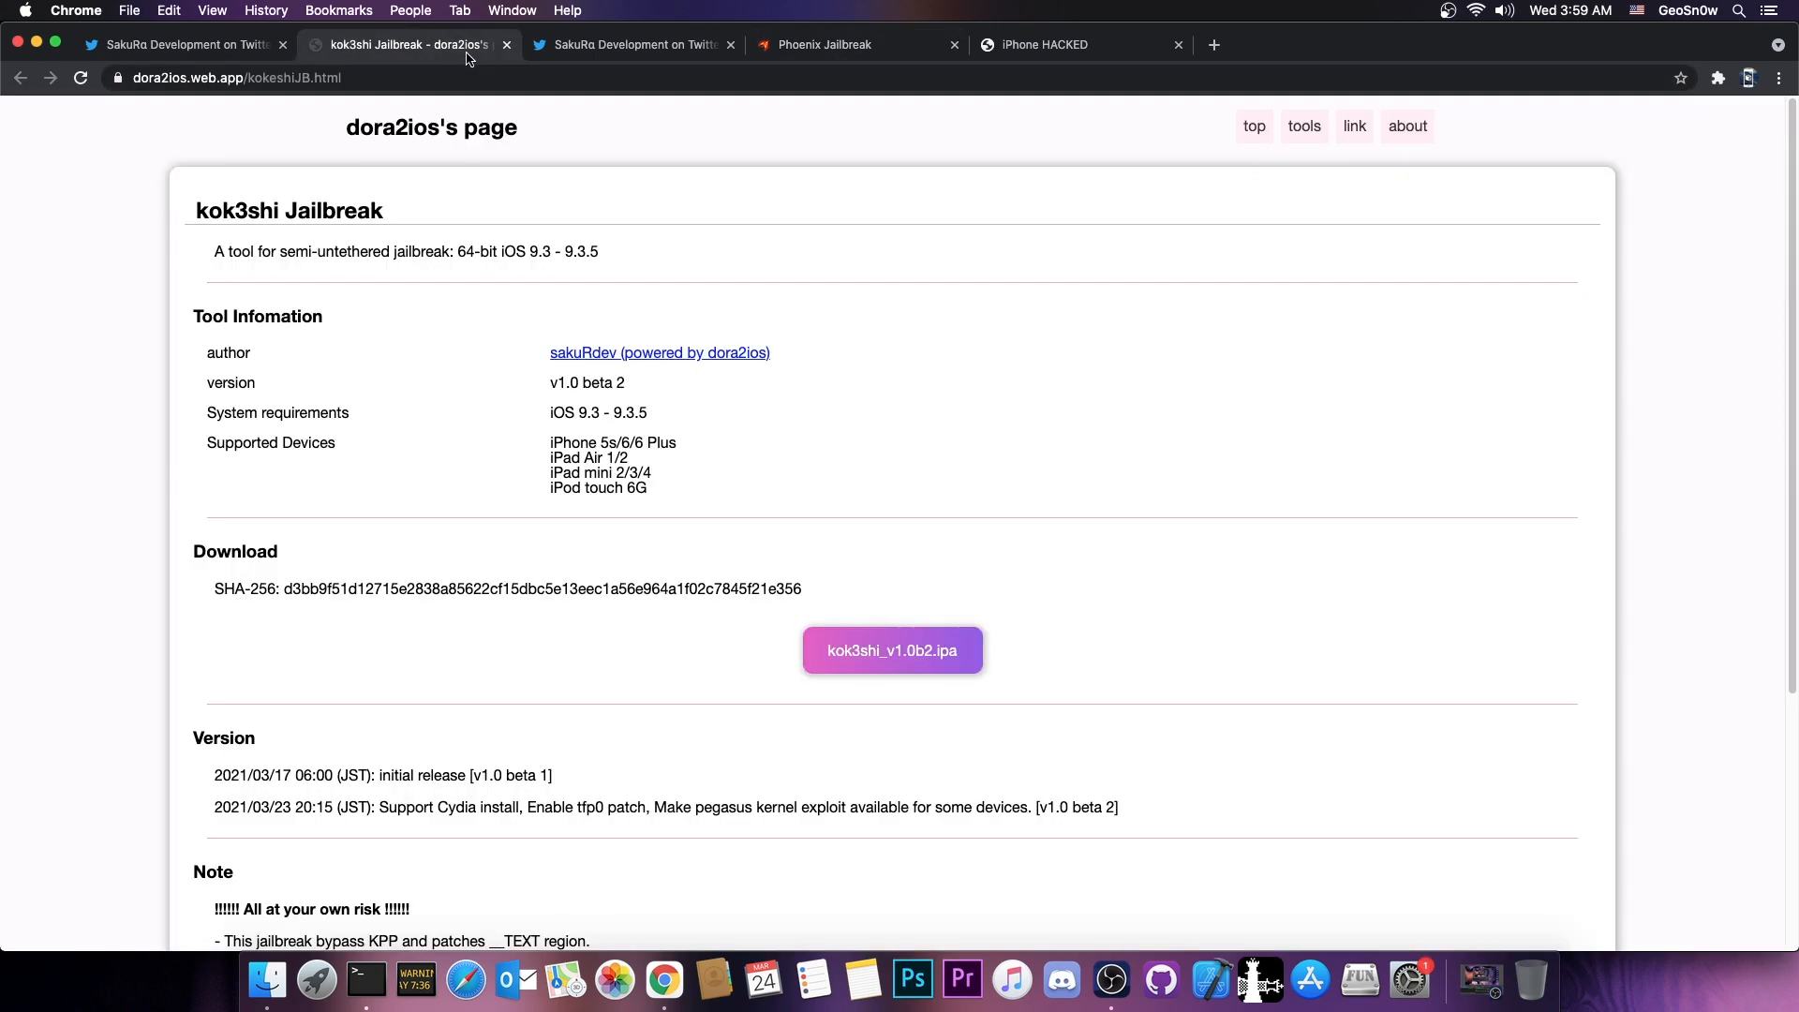
- Switch to Twitter showing SakuRa's pinned kok3shi beta thread for 64-bit iOS 9.3.2–9.3.5
left_click(184, 45)
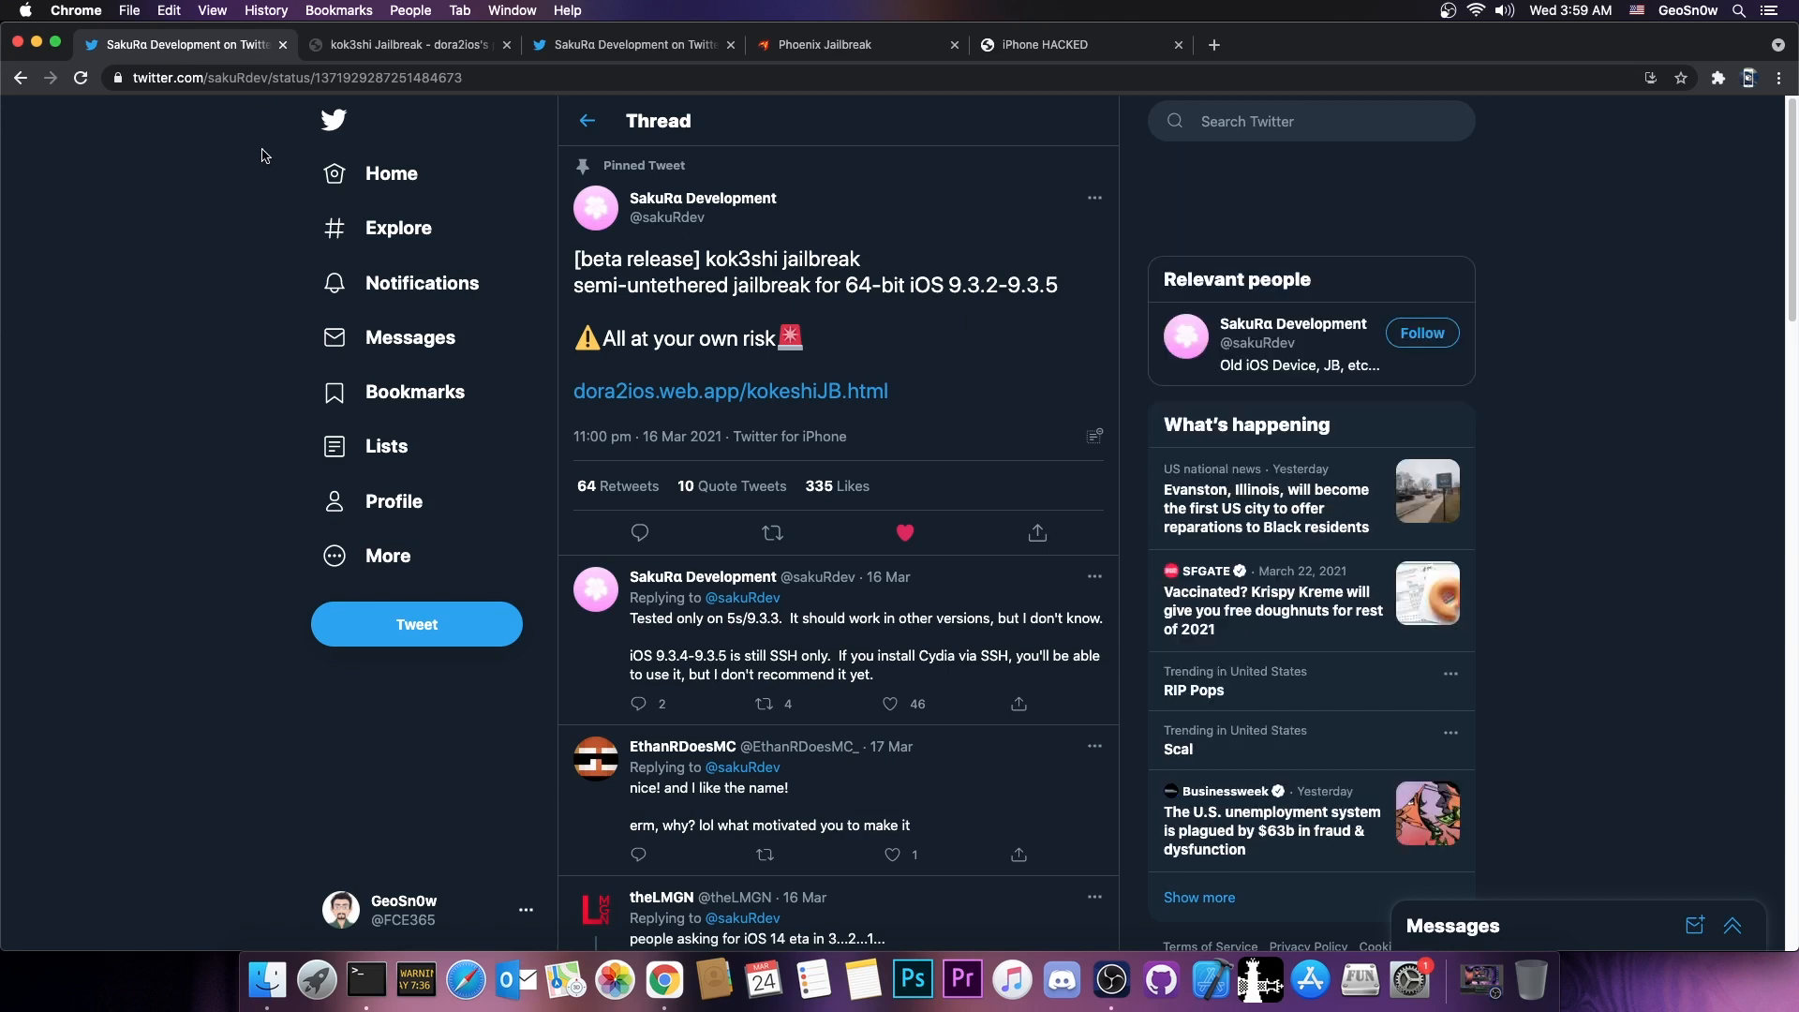
mouse_move(779, 273)
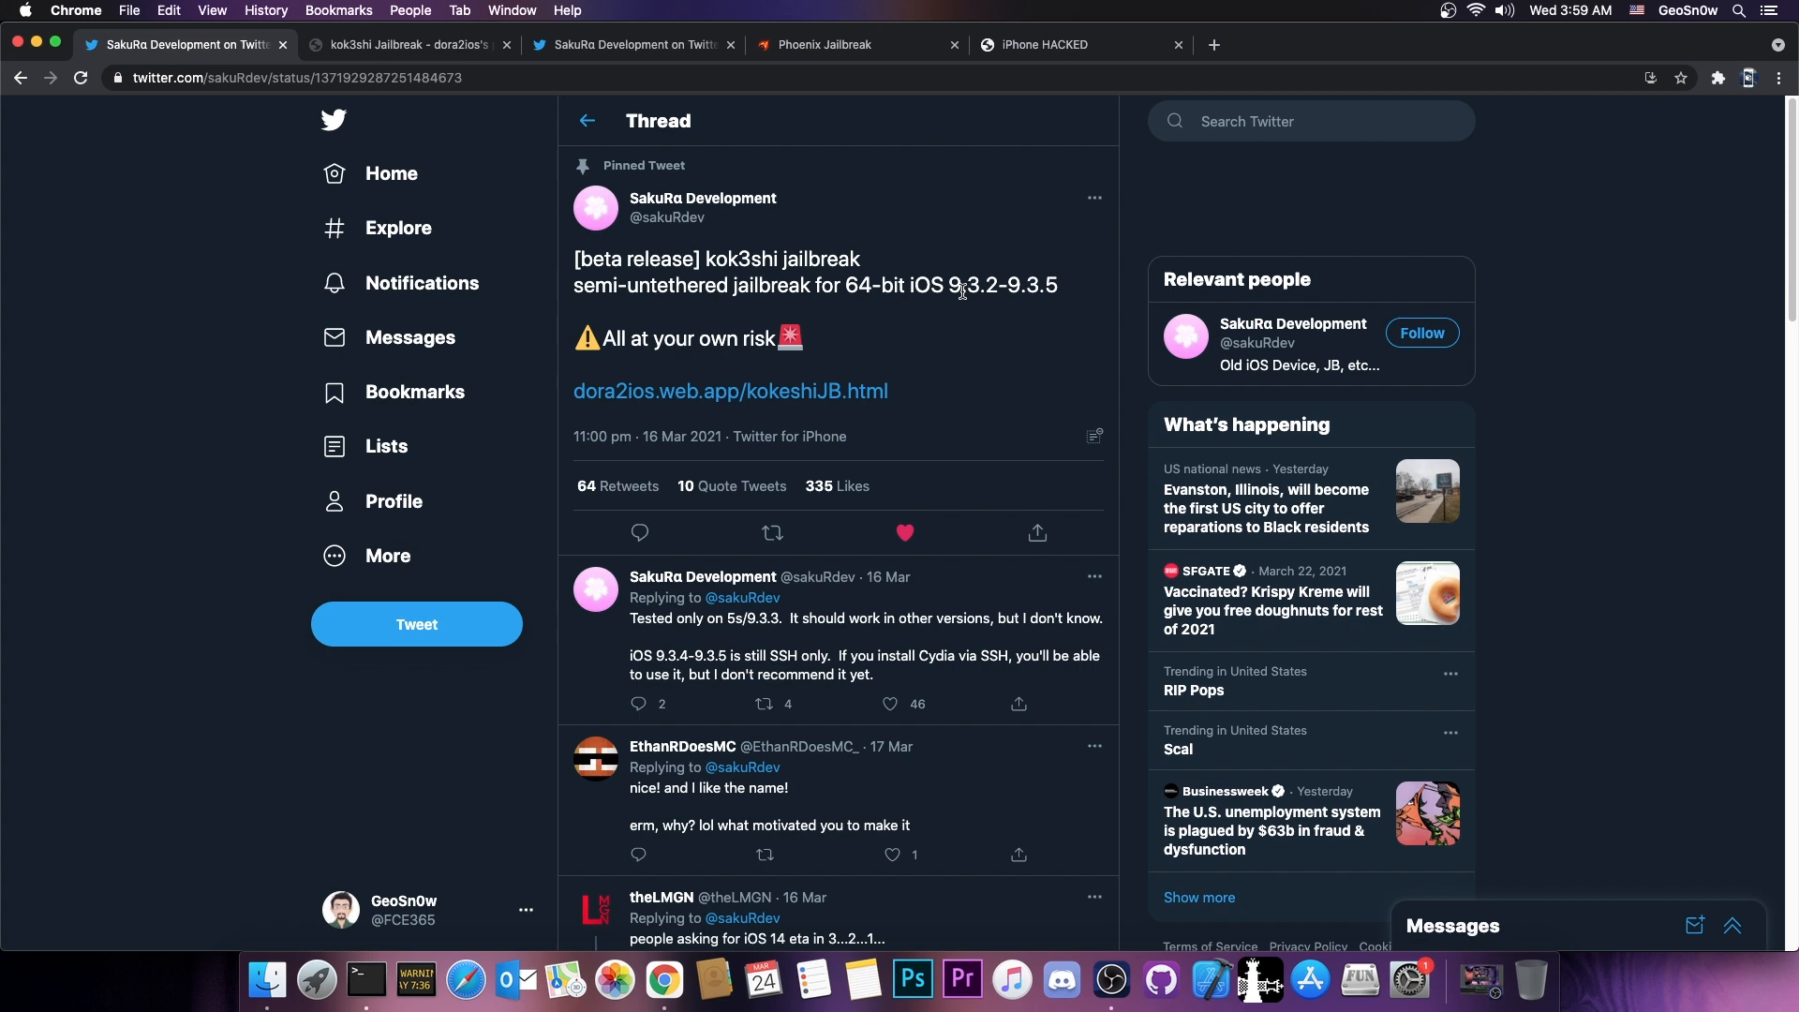
- Return to the kok3shi page and read its notes on KPP bypass, A9 devices and exploit credits
left_click(401, 45)
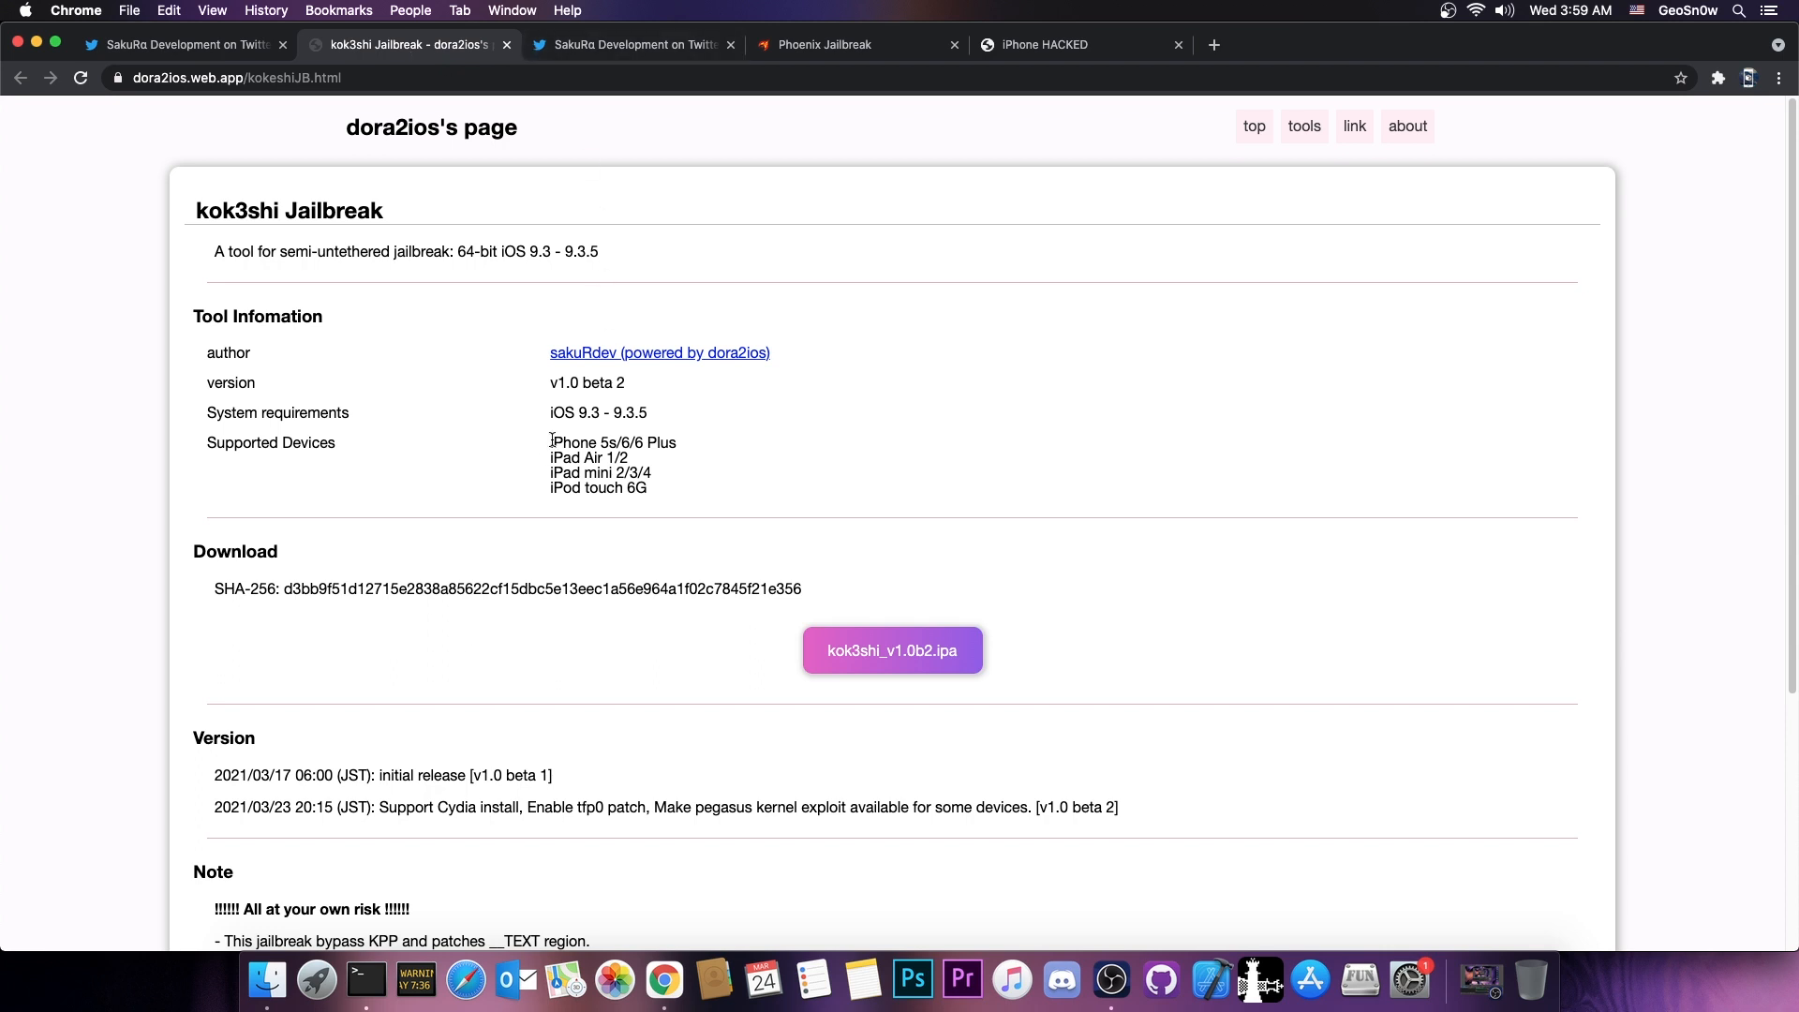
mouse_move(682, 502)
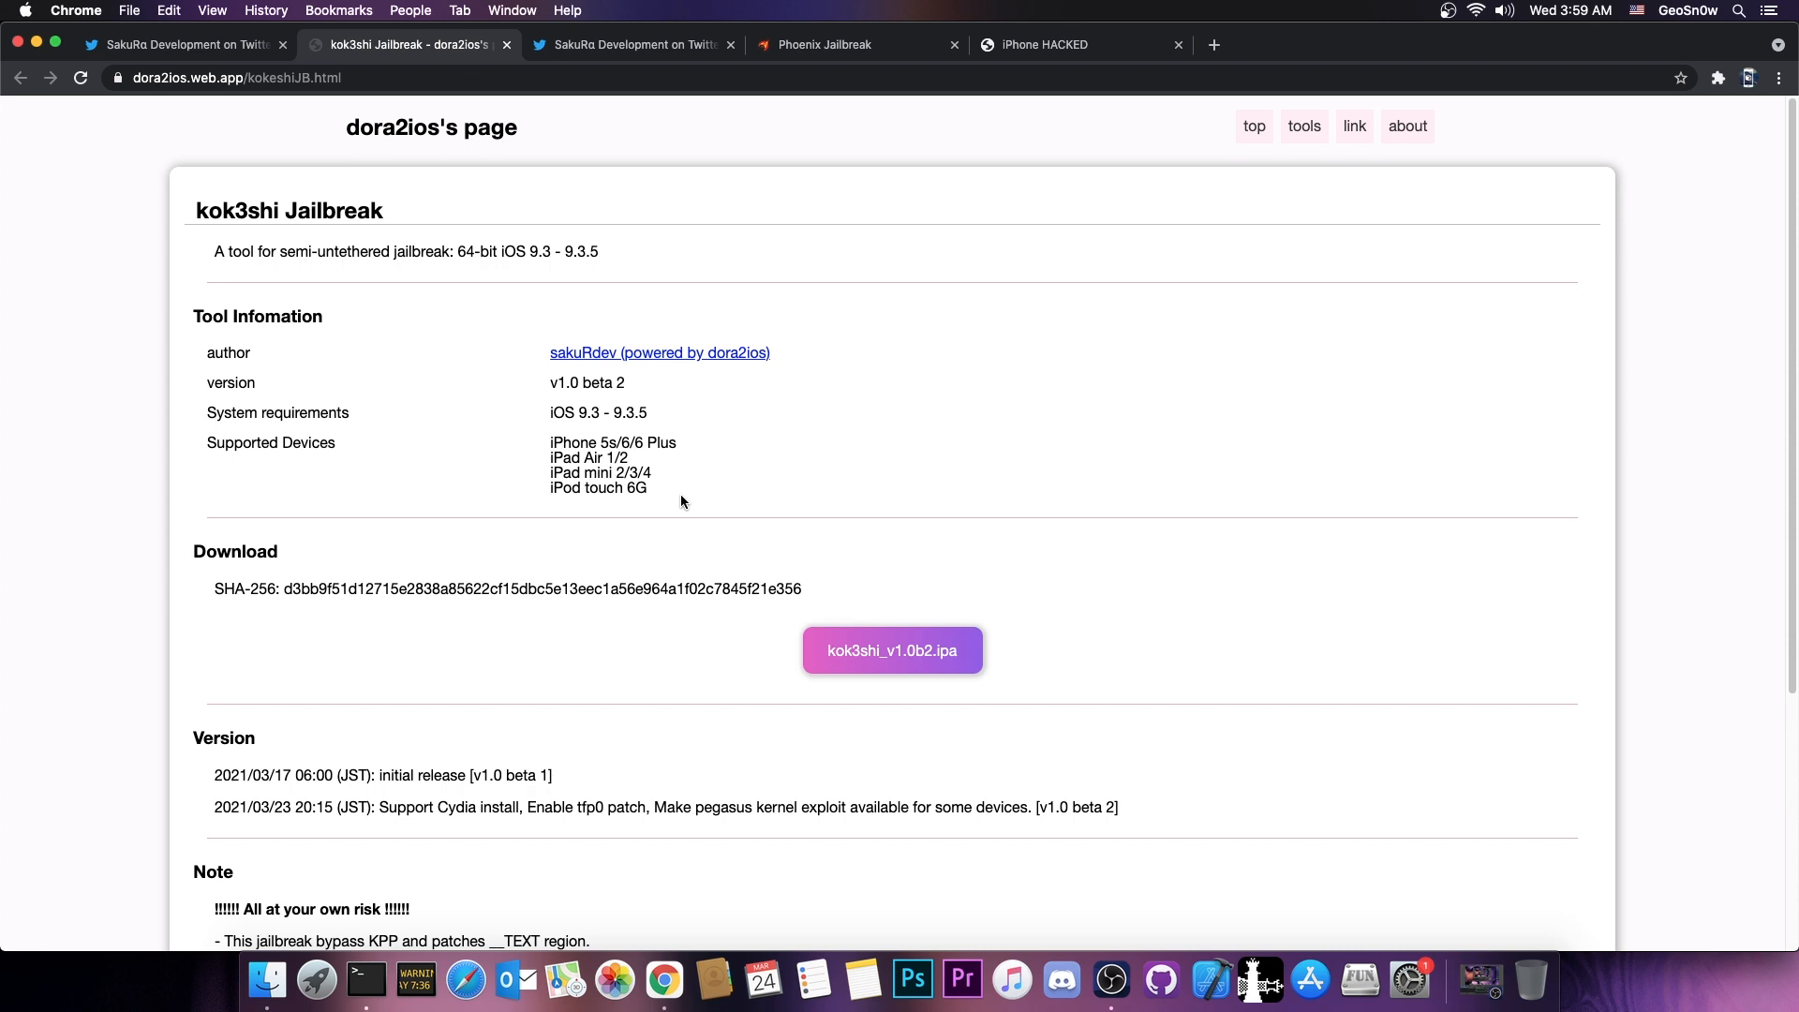
mouse_move(529, 455)
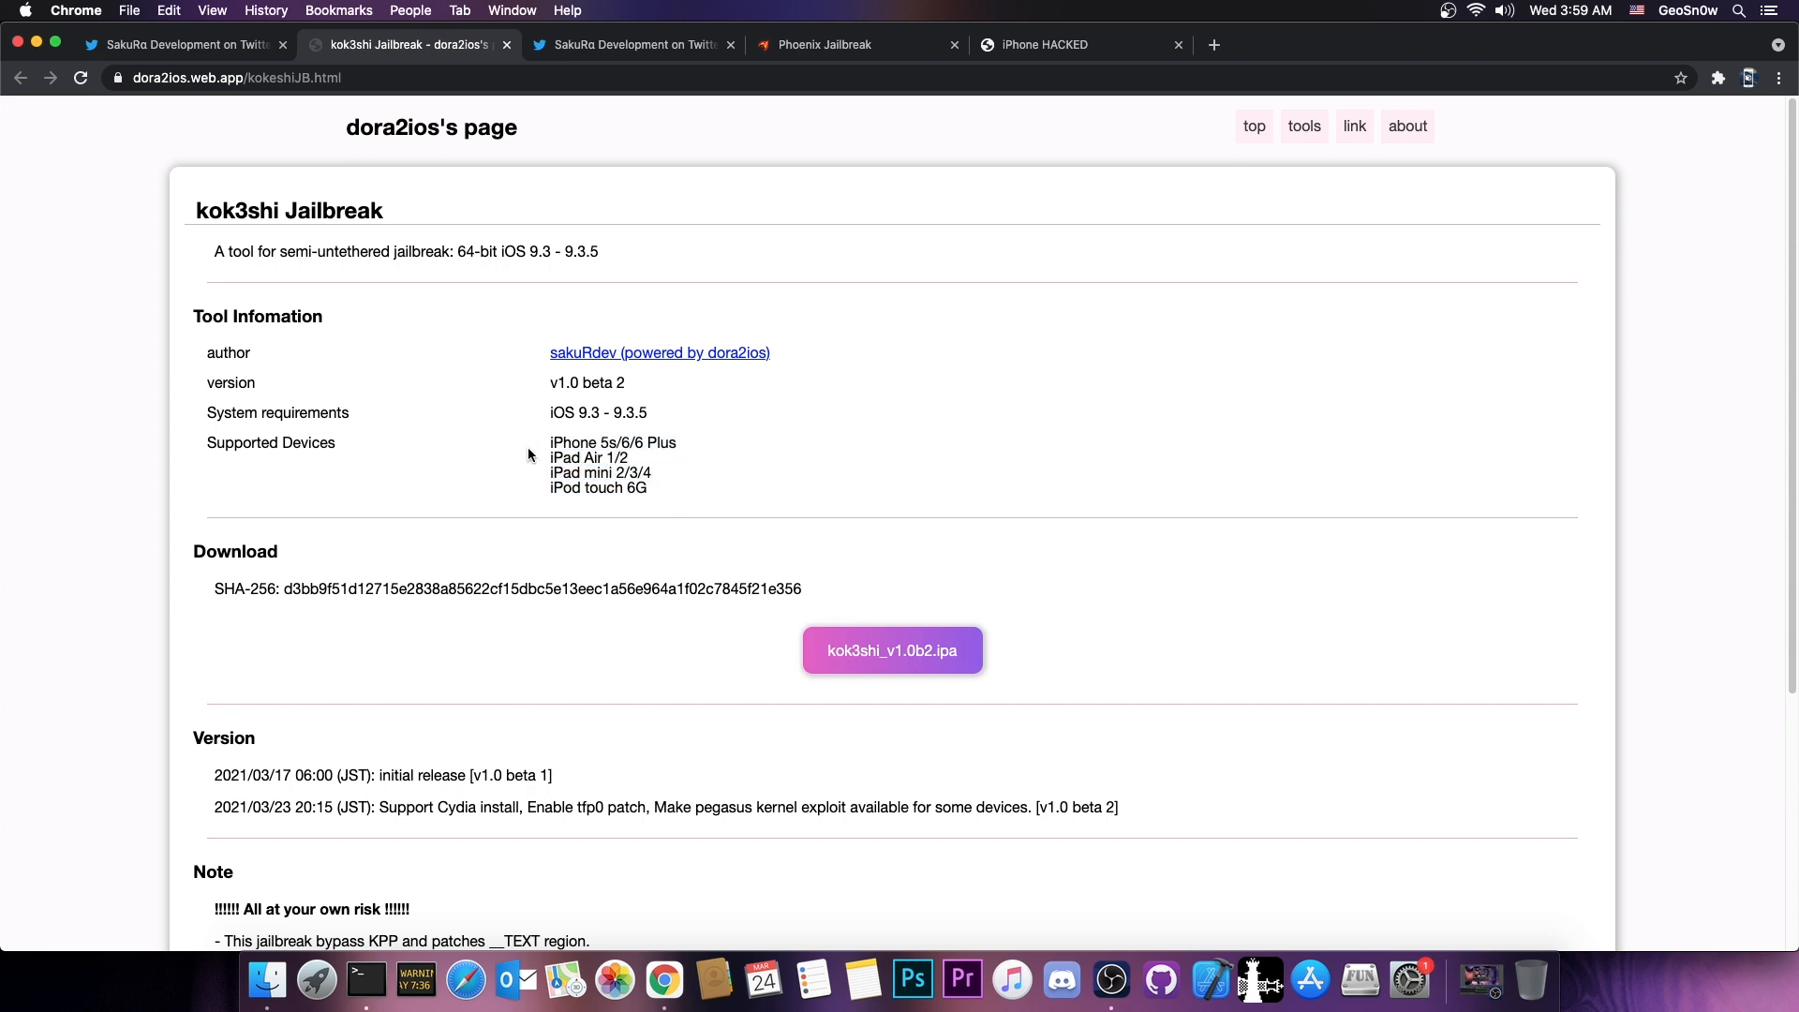
mouse_move(798, 438)
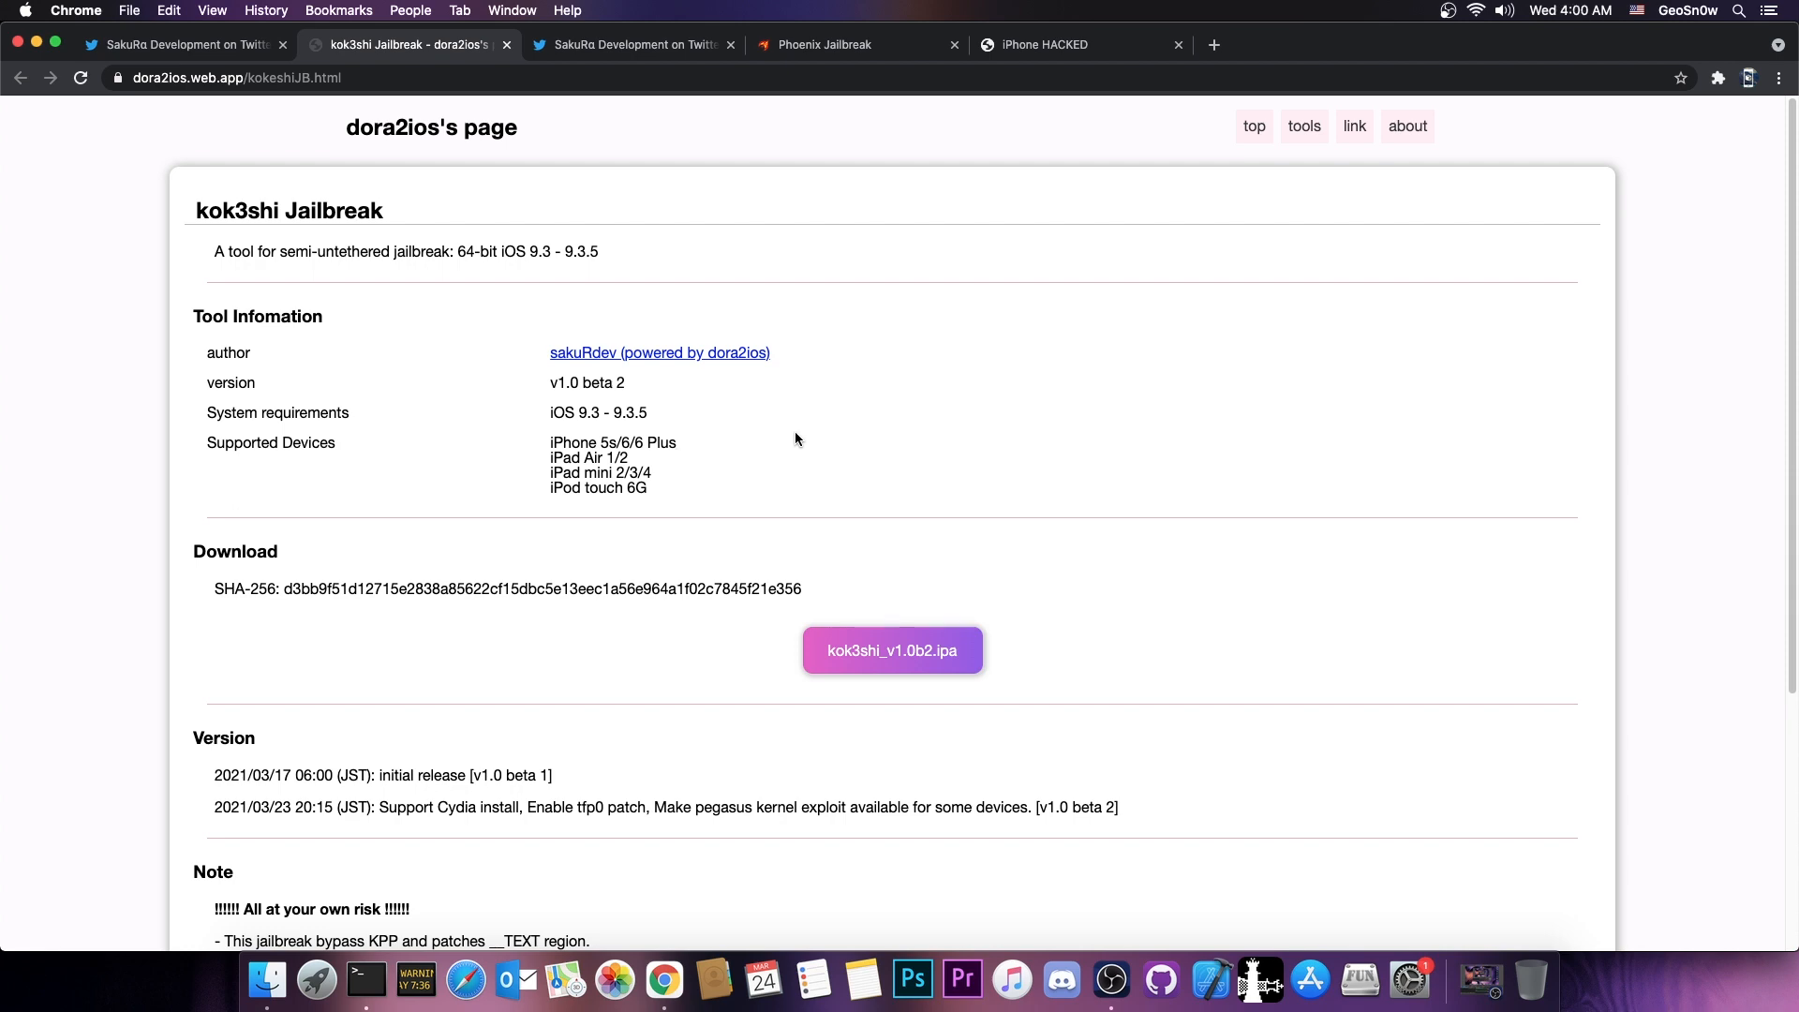
mouse_move(761, 547)
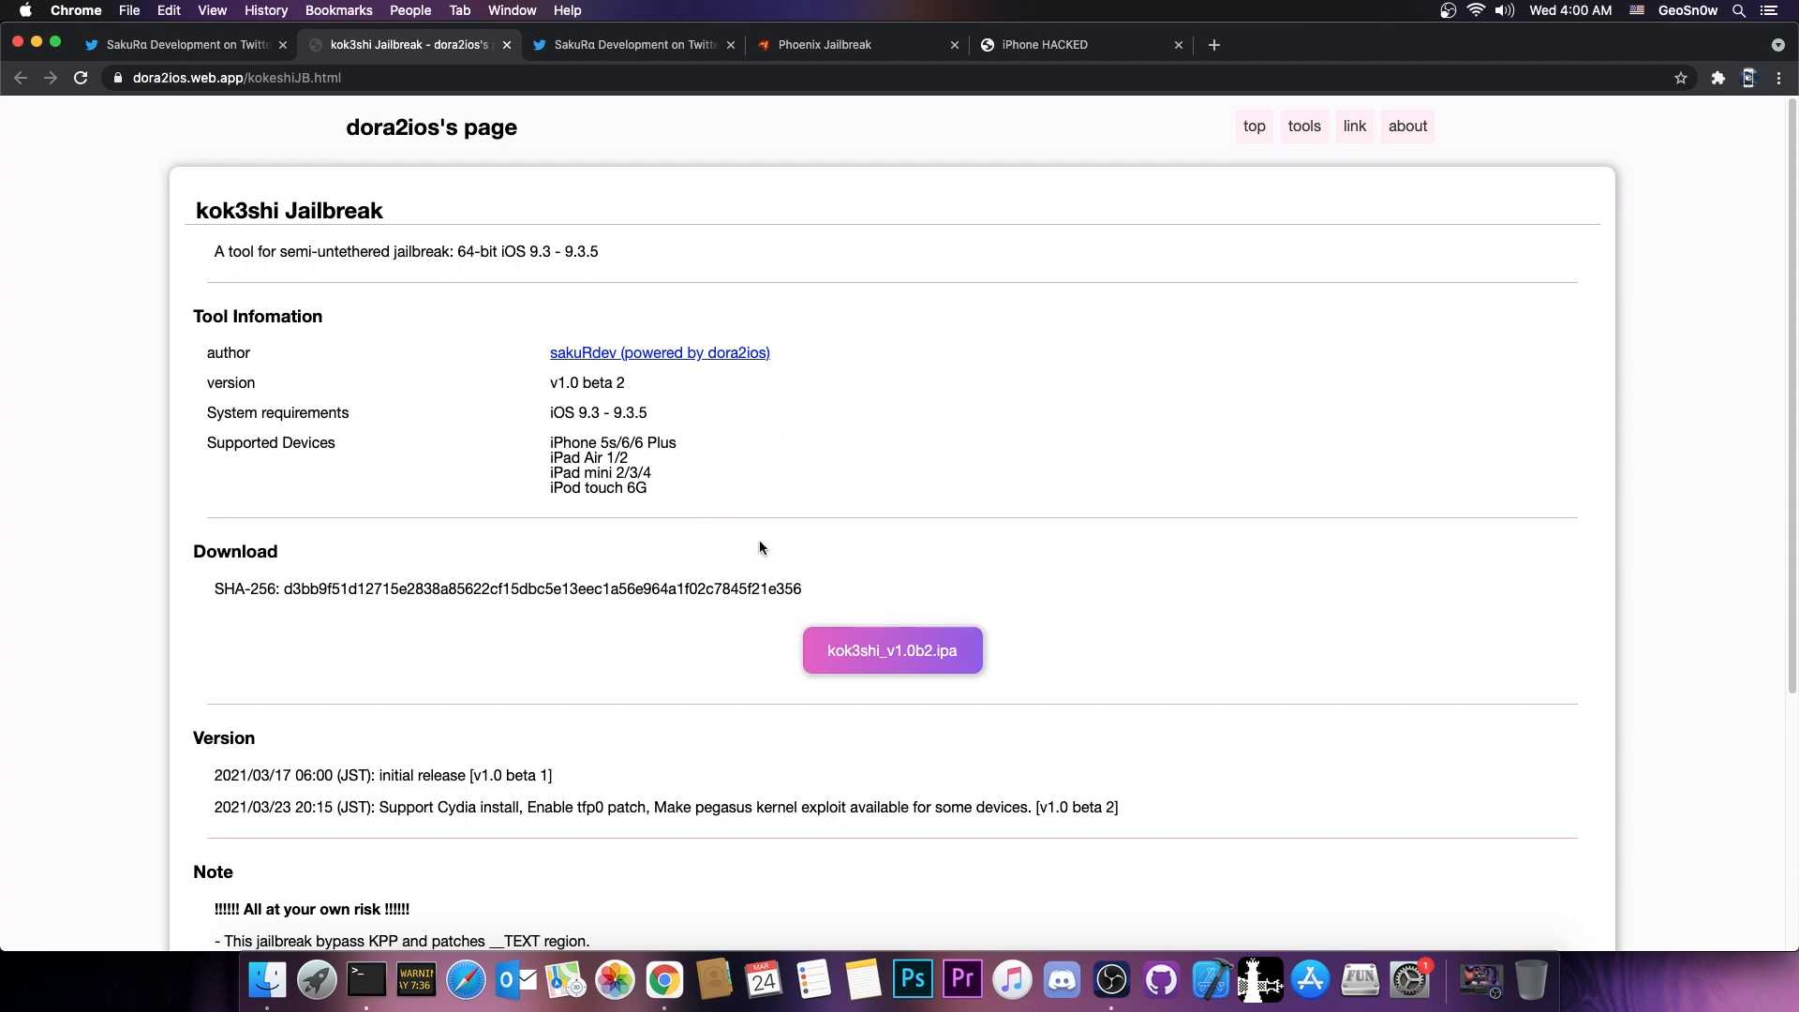
scroll("down", 3)
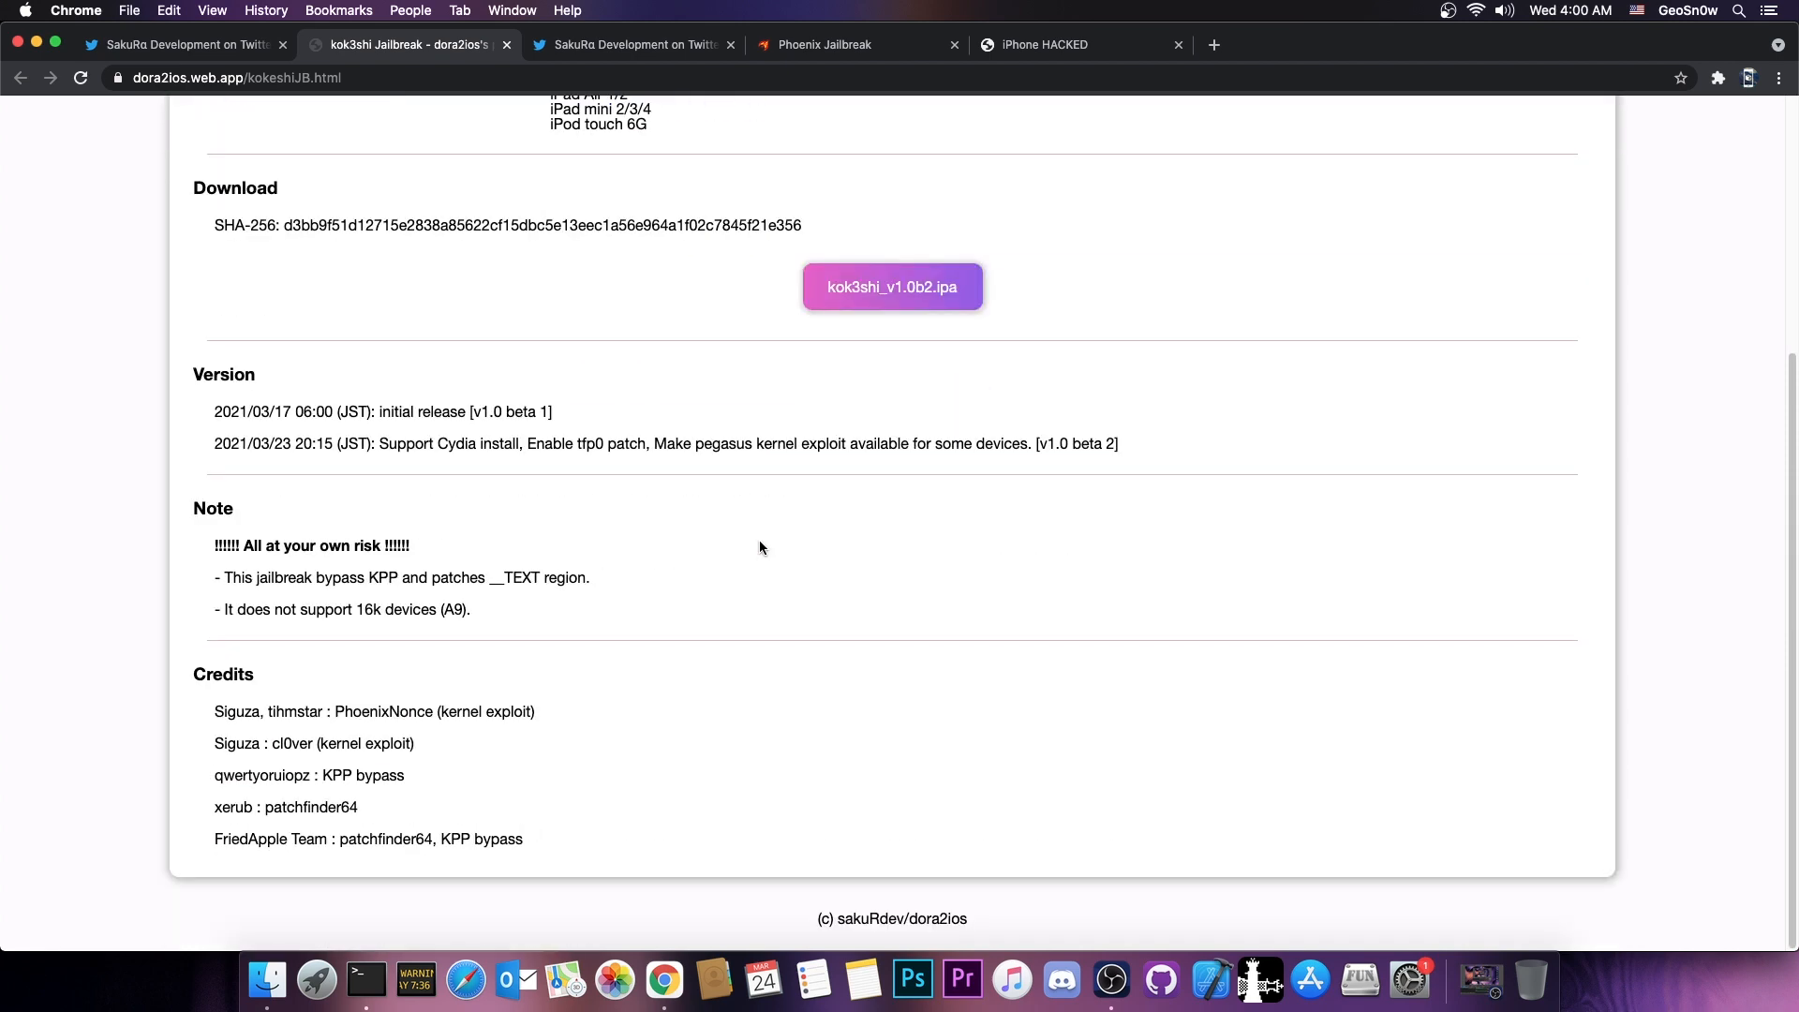